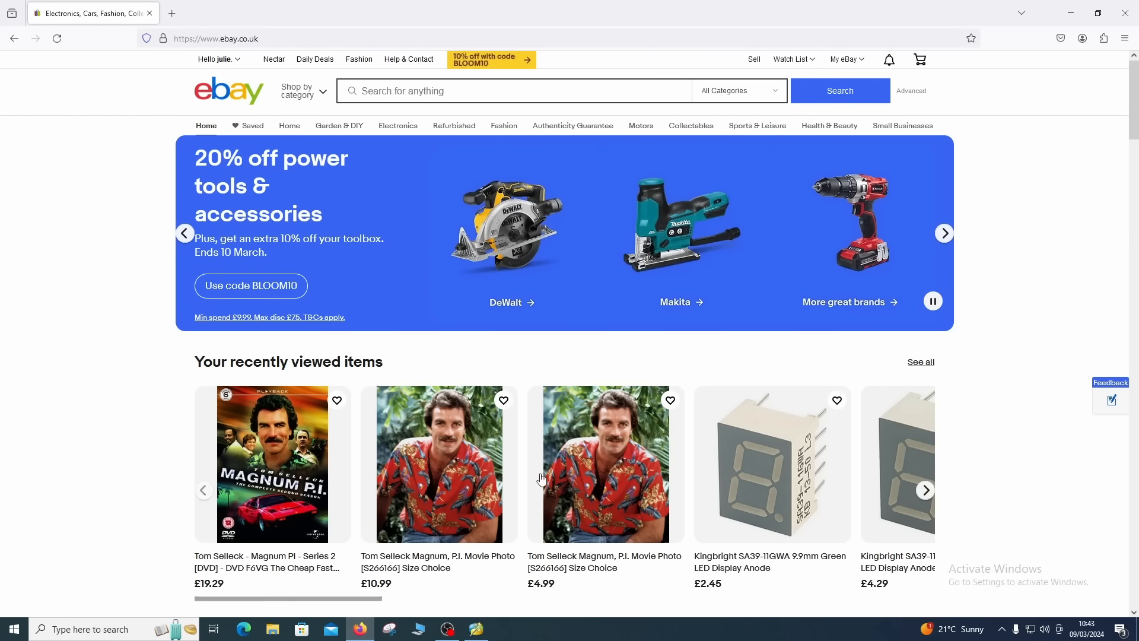
Focus the eBay home page search bar and begin the motherboard query with 'p'.
click(945, 233)
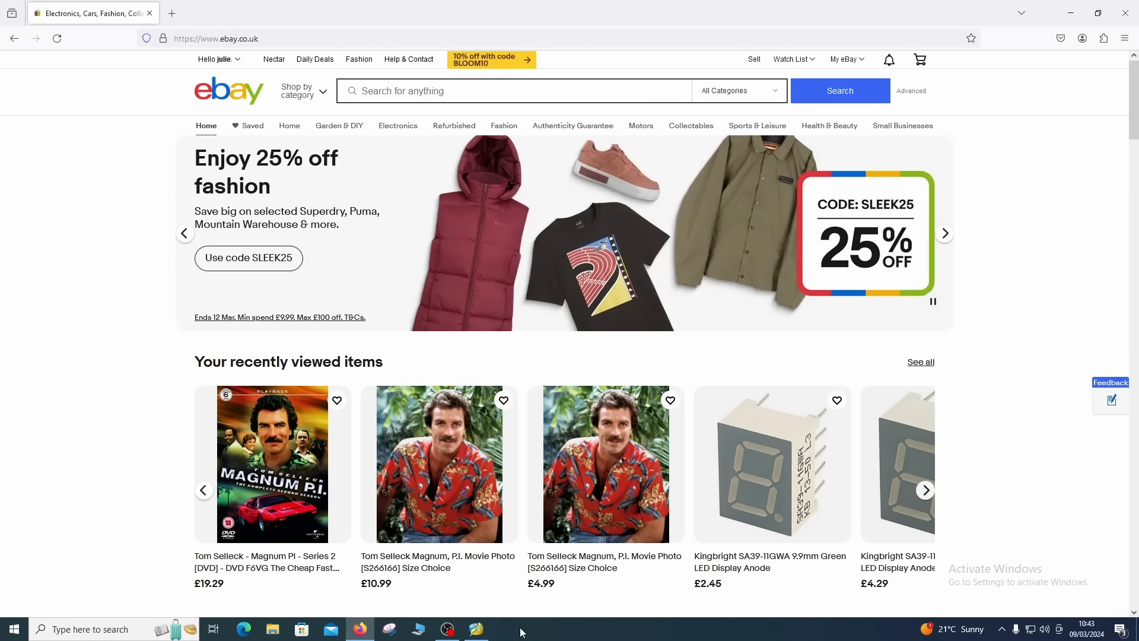
click(944, 233)
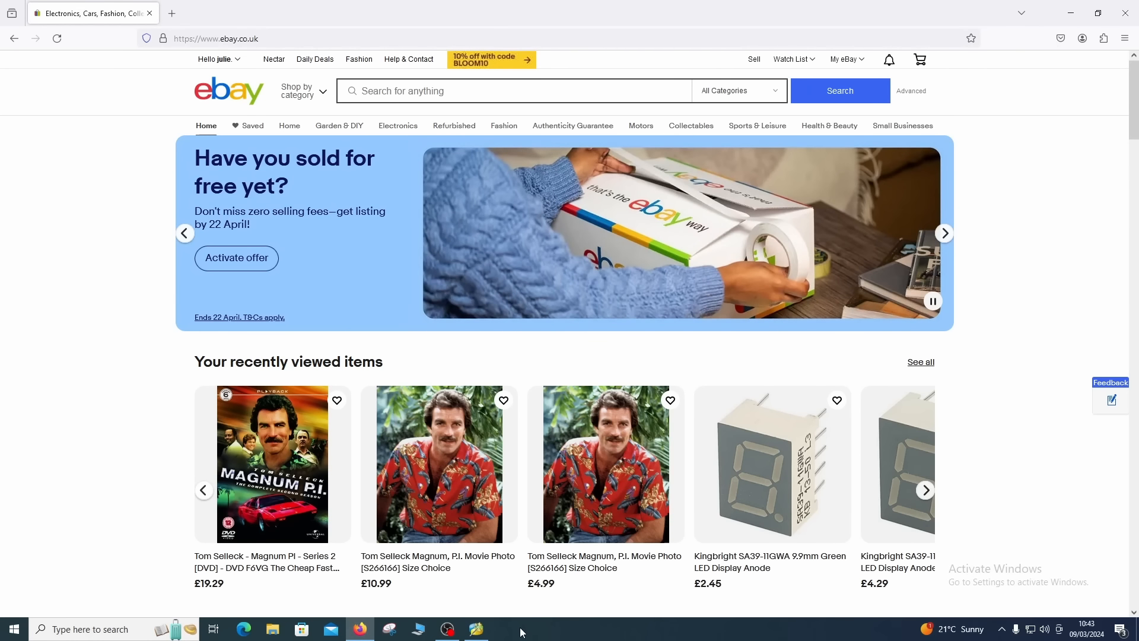
click(944, 232)
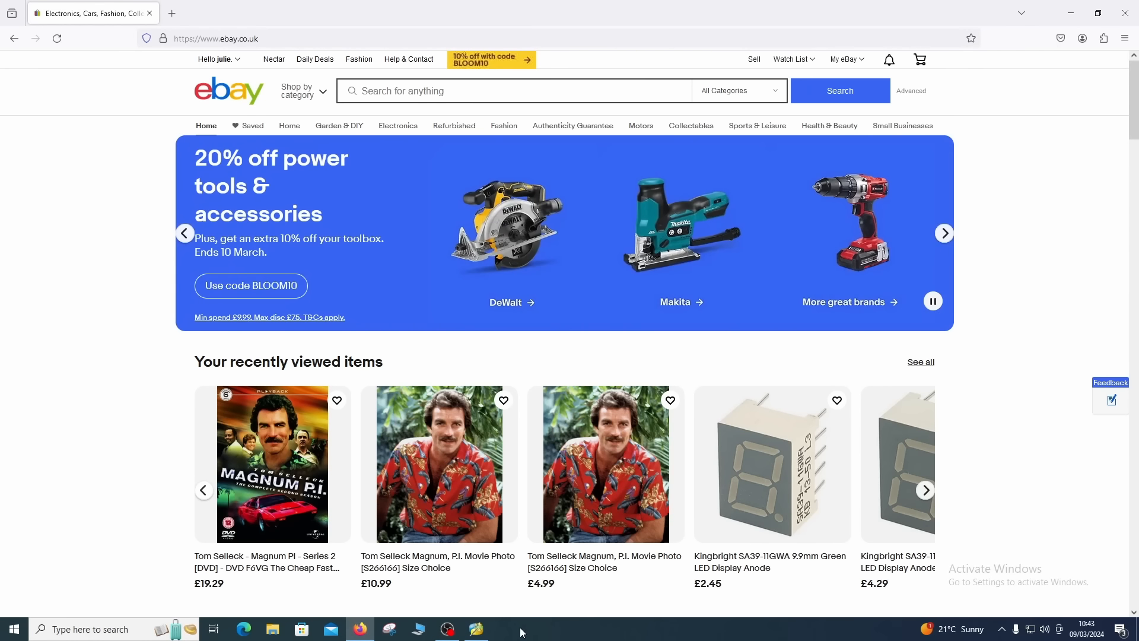
click(945, 233)
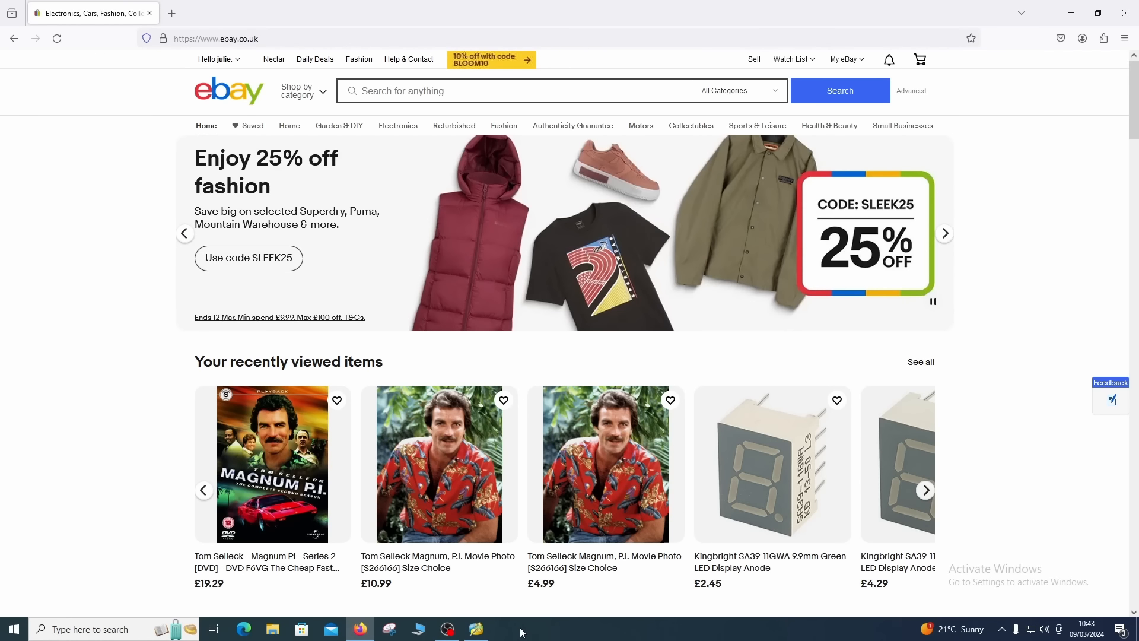
click(944, 233)
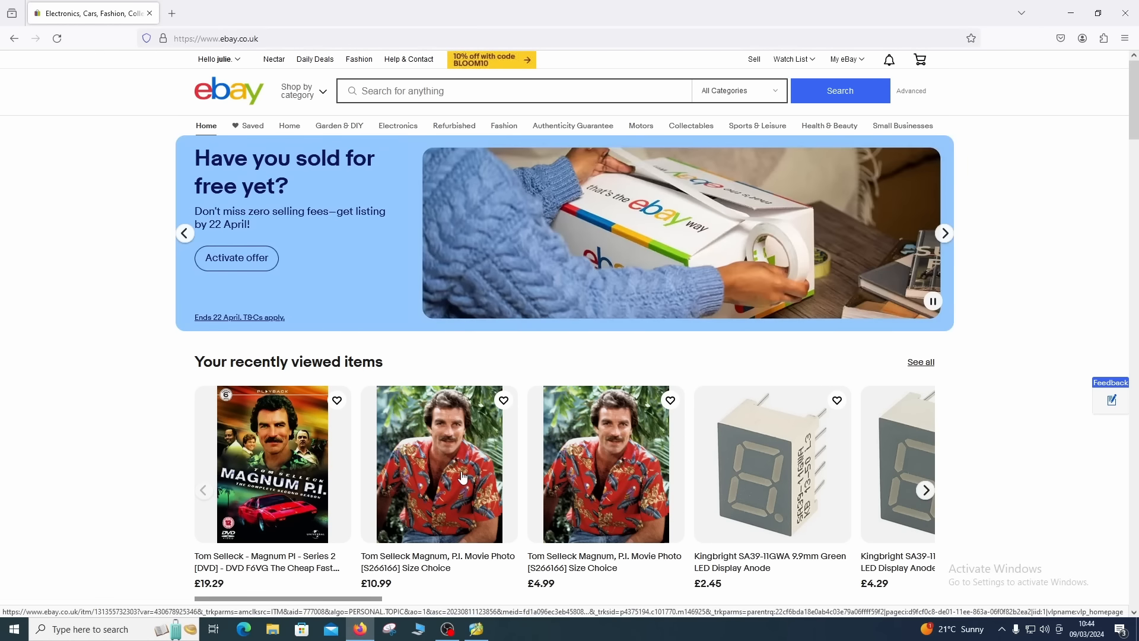
click(944, 232)
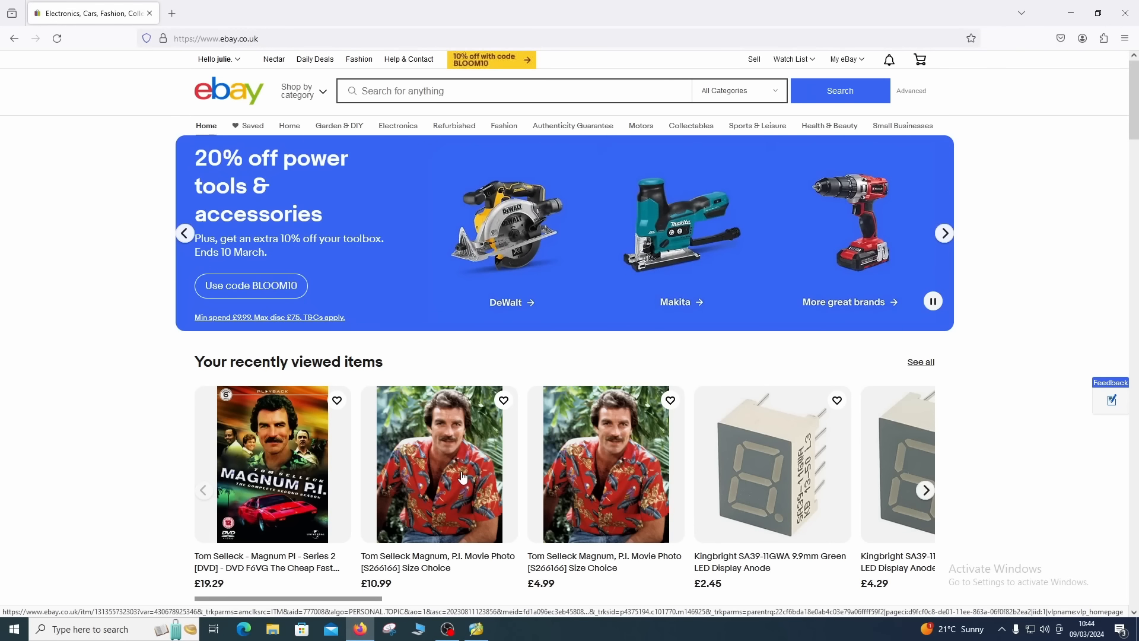
click(944, 232)
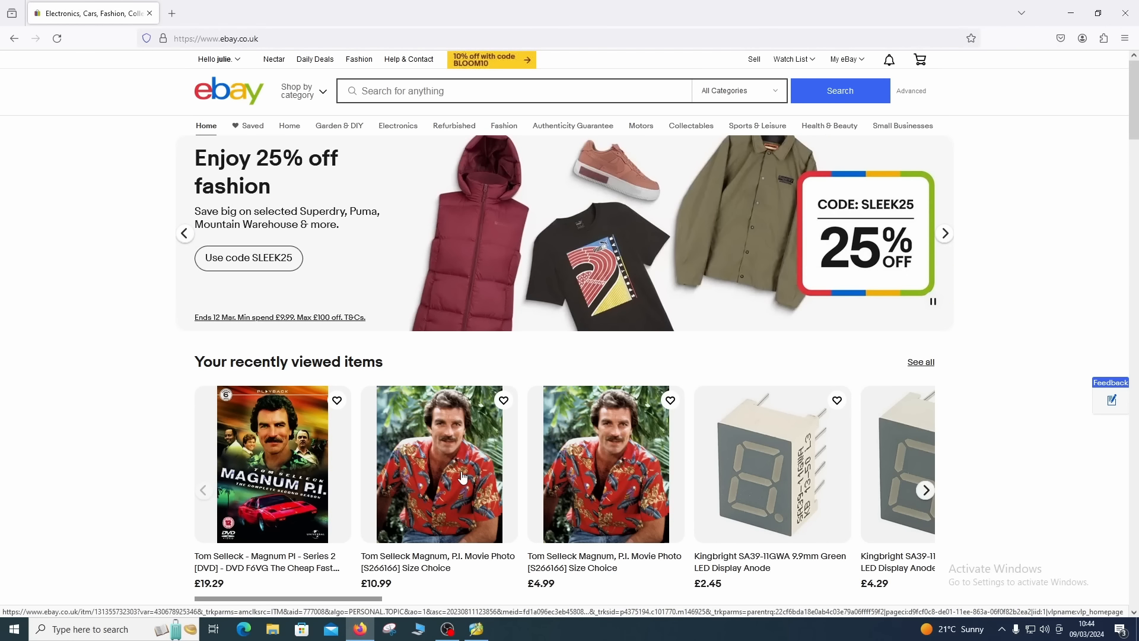
click(945, 233)
text(p)
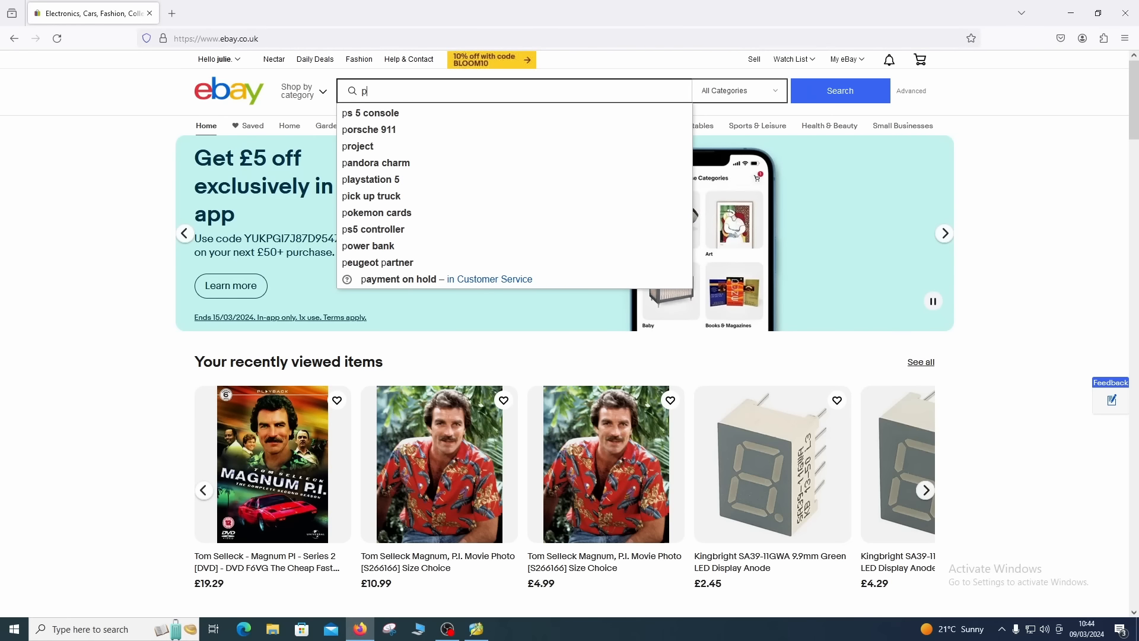
text(4)
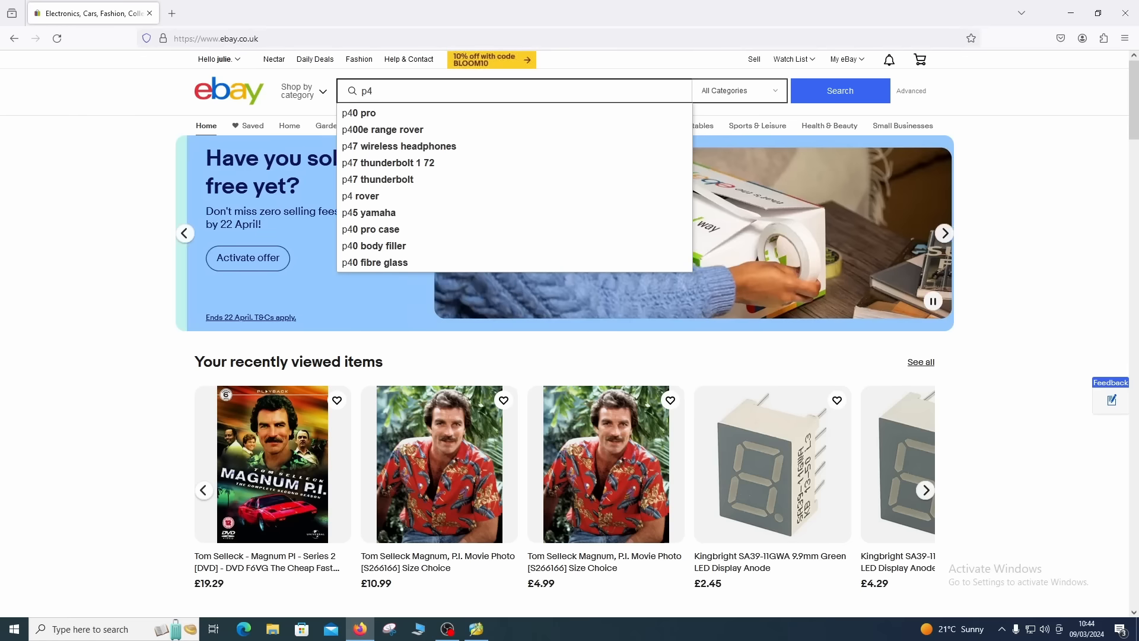
text(i)
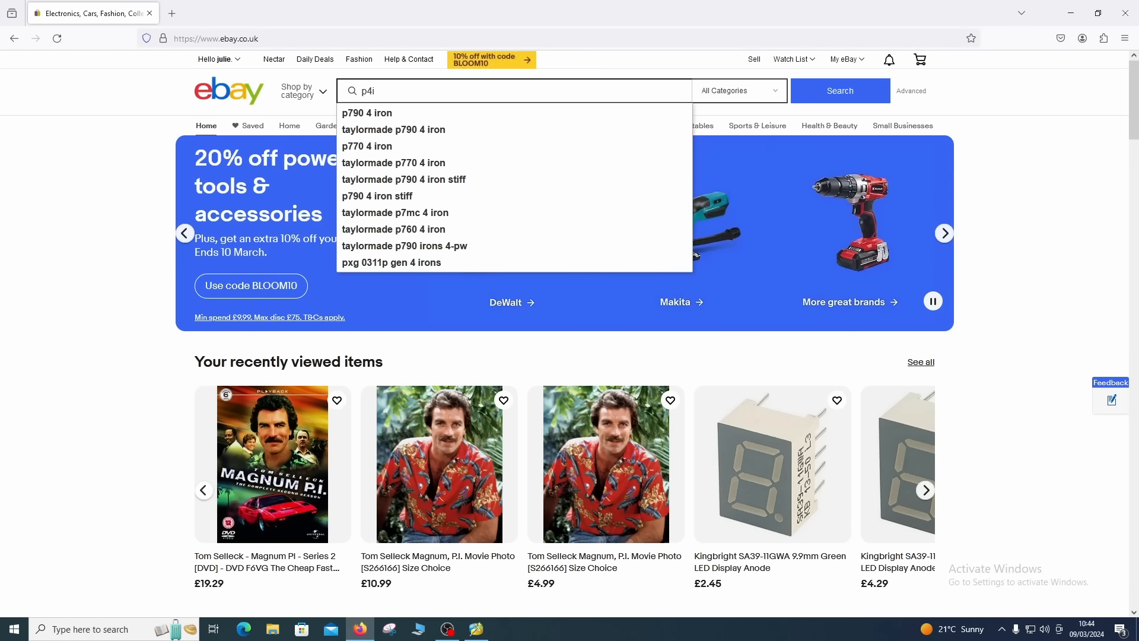
text(6)
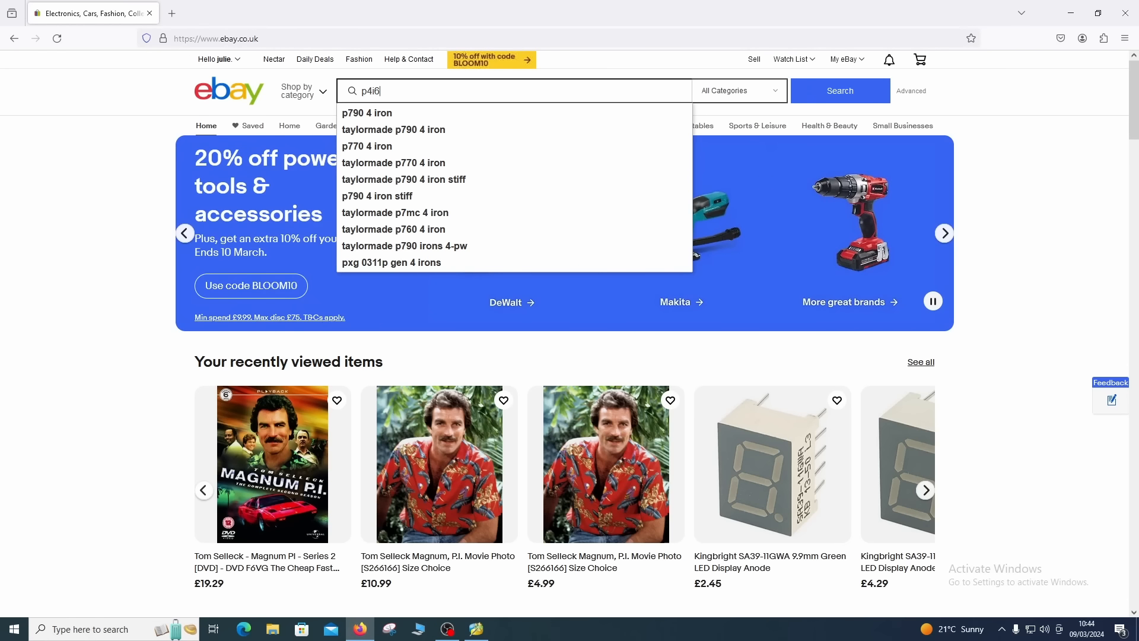
text(5)
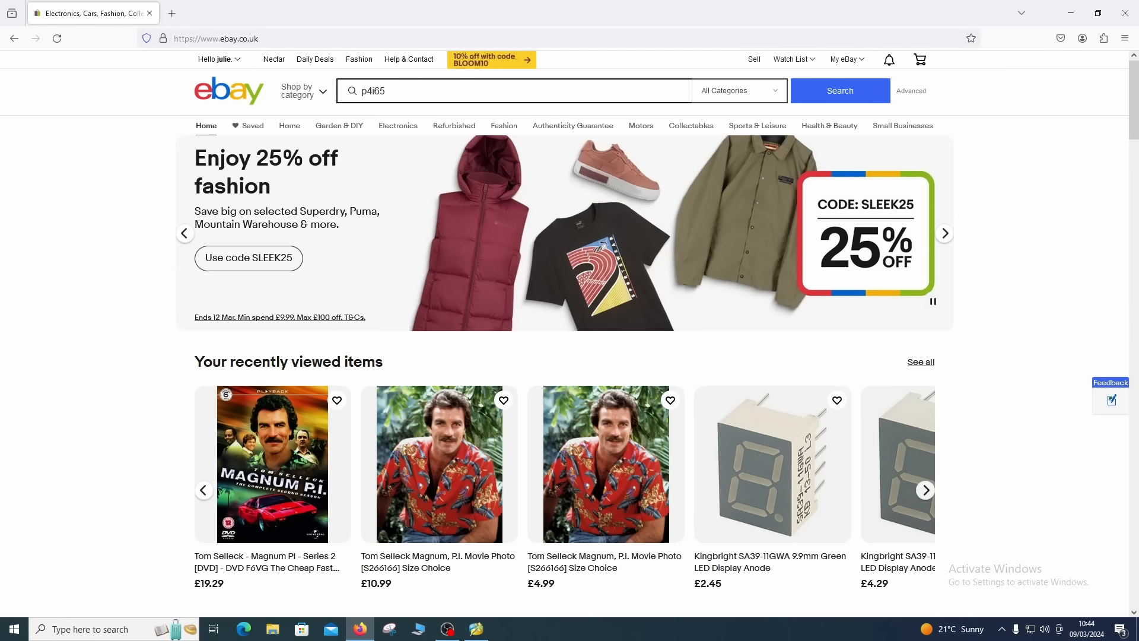
text(g)
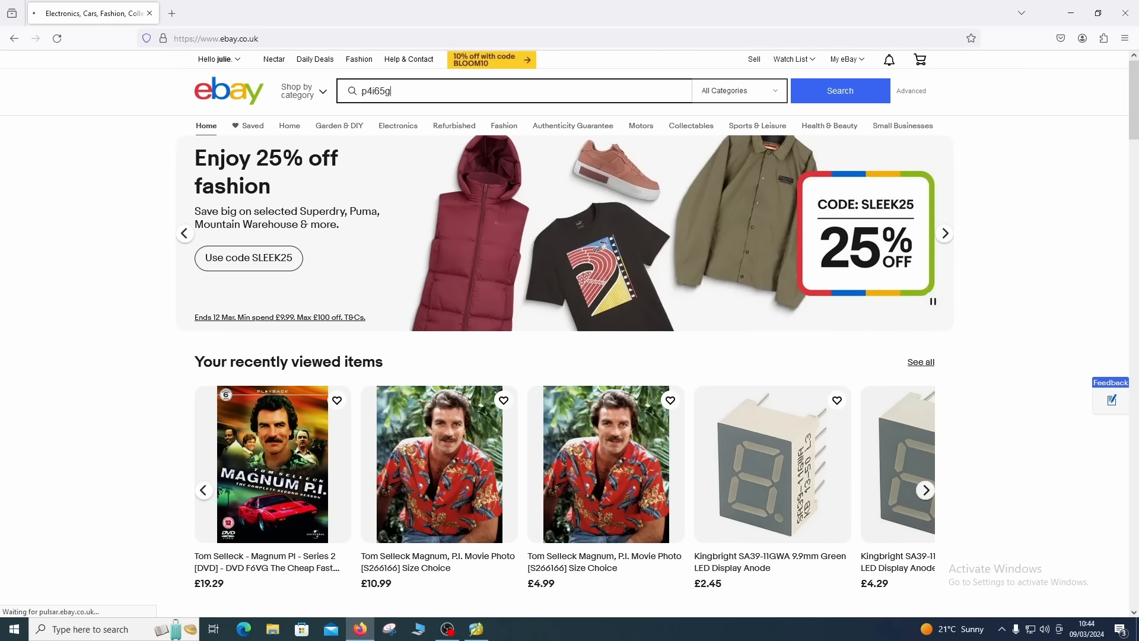
click(839, 90)
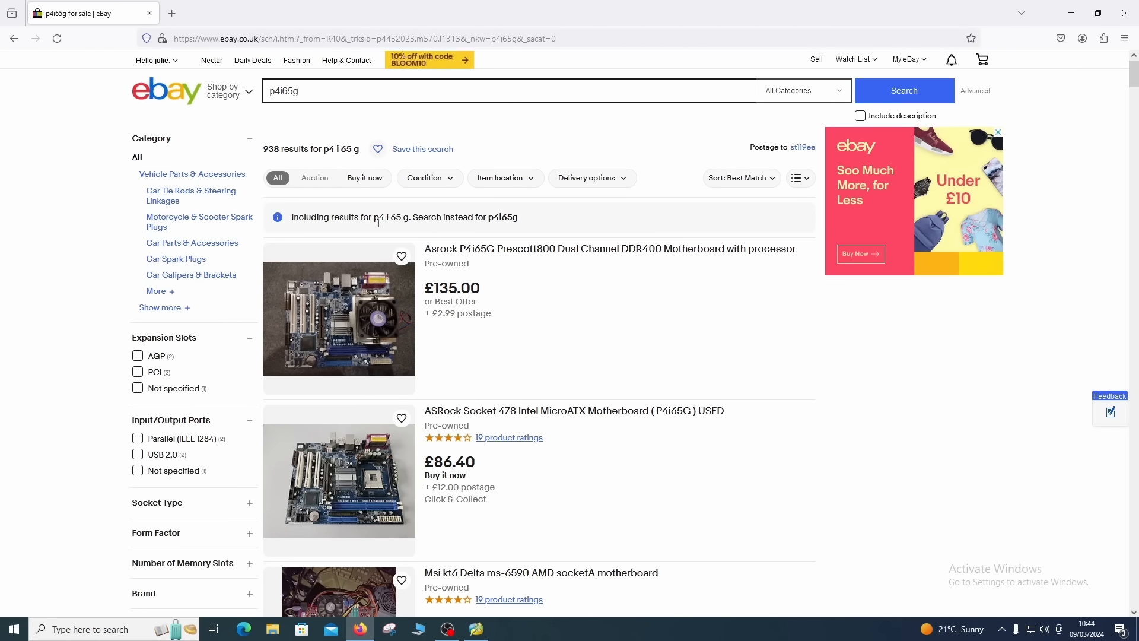
mouse_move(301, 262)
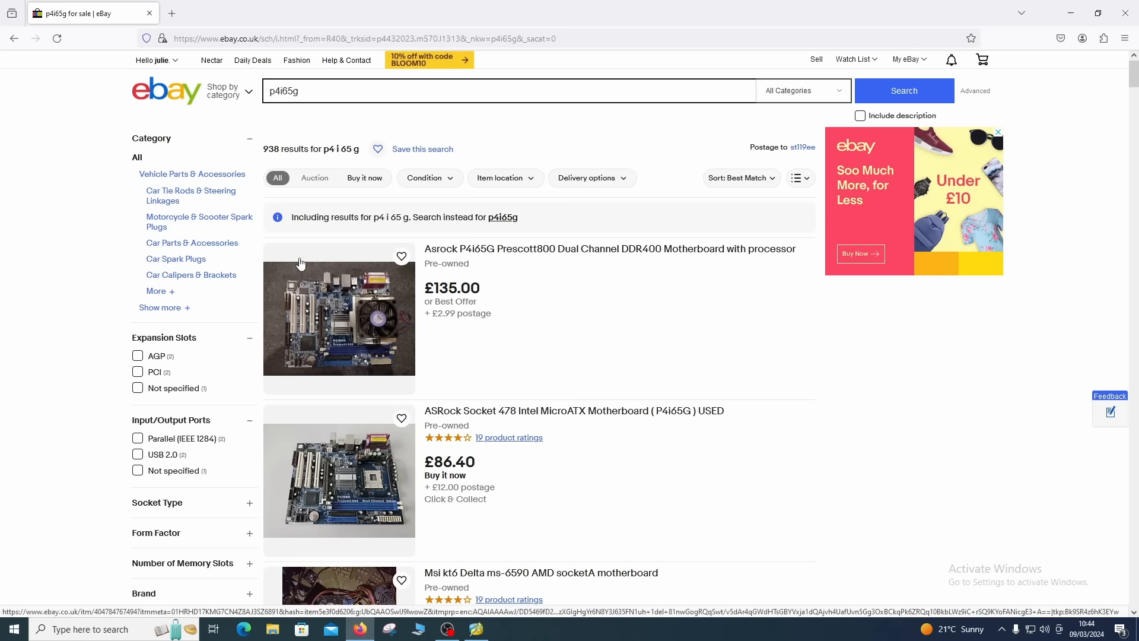
mouse_move(3, 301)
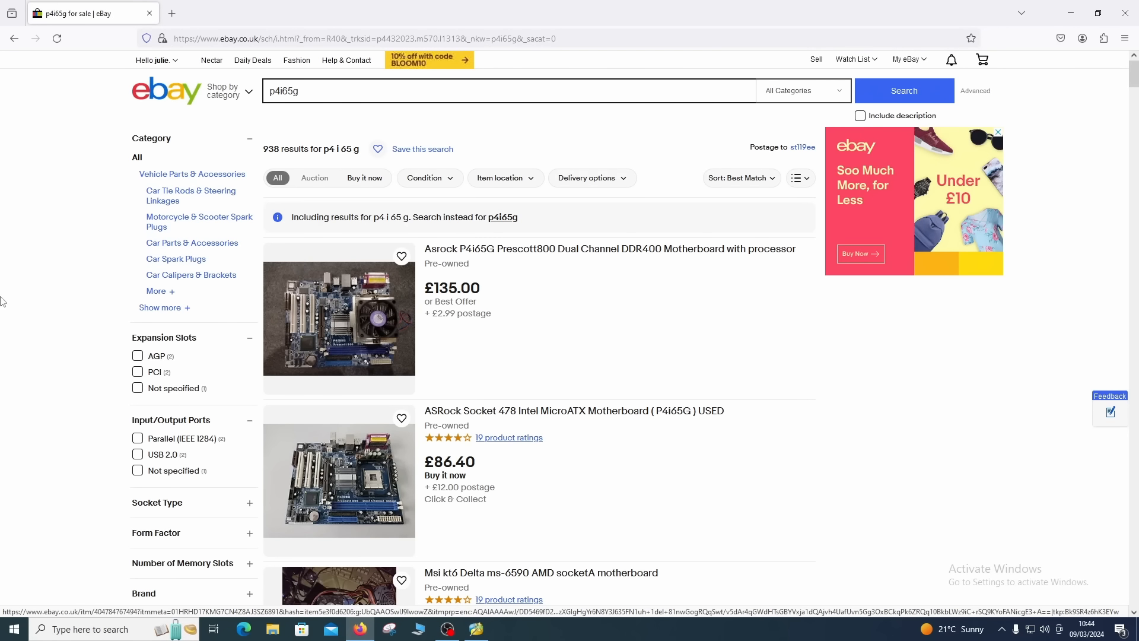
scroll(down, 3)
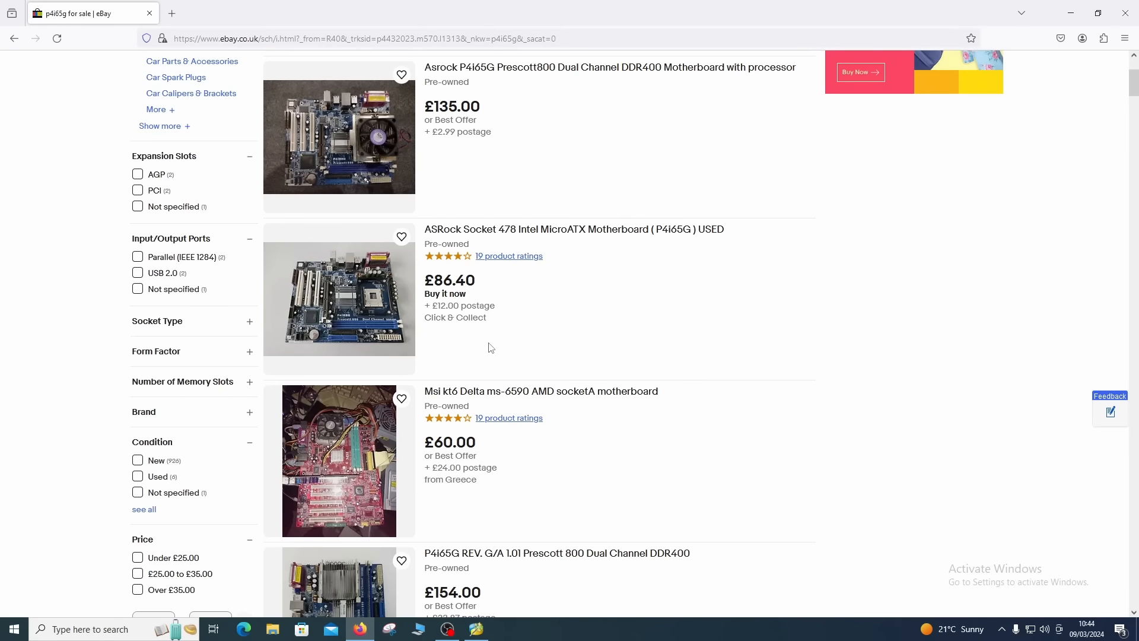
scroll(down, 3)
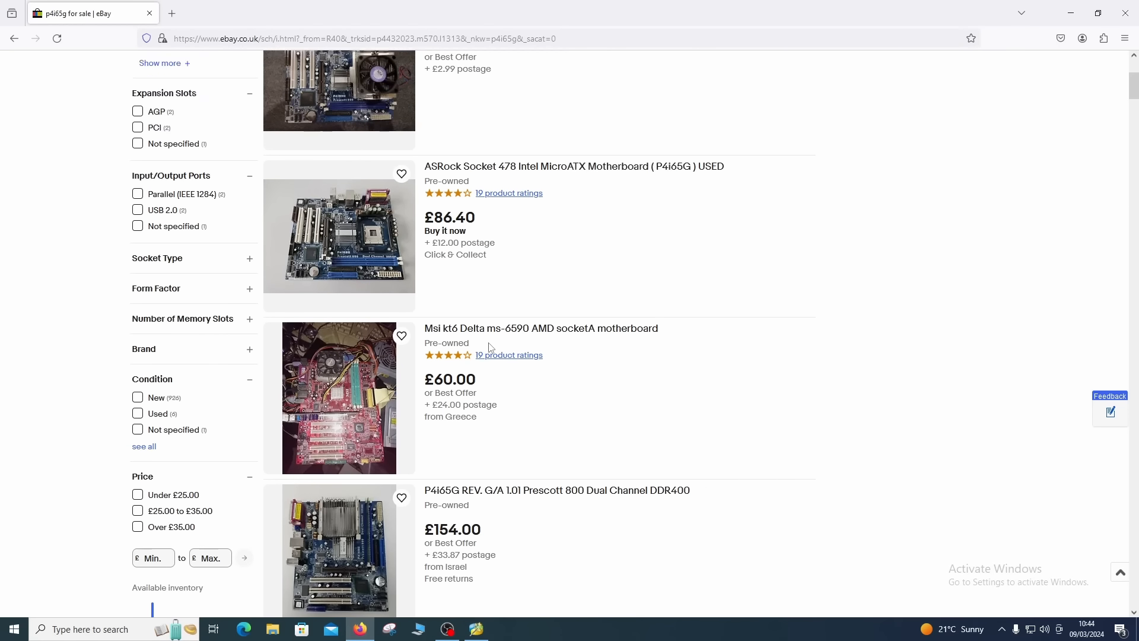
scroll(up, 3)
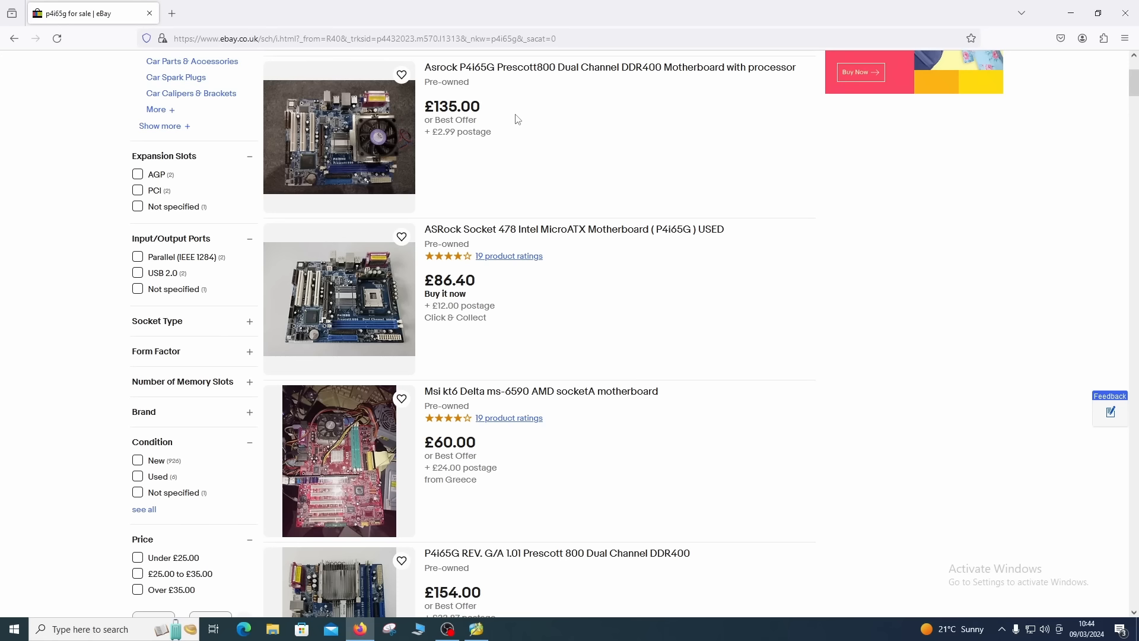
mouse_move(509, 288)
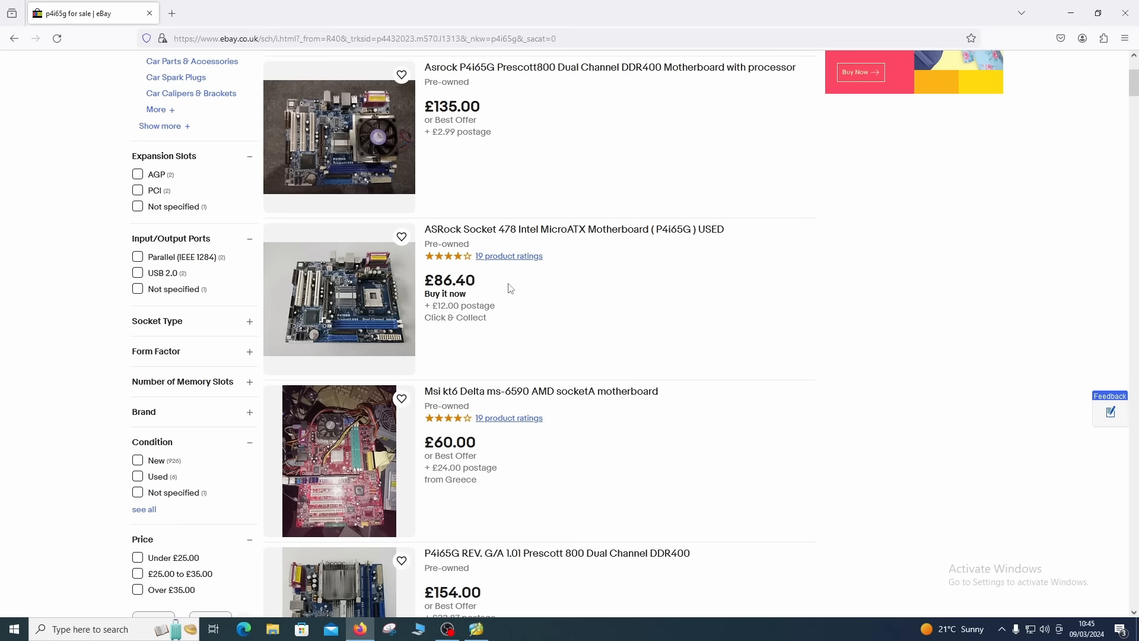
scroll(down, 3)
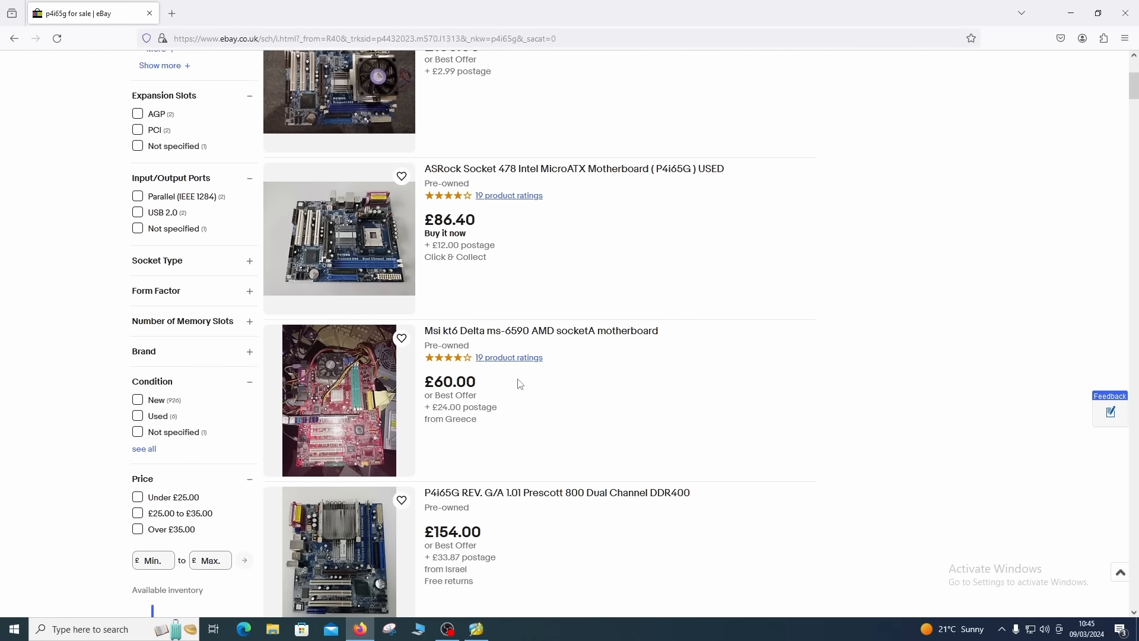
scroll(down, 3)
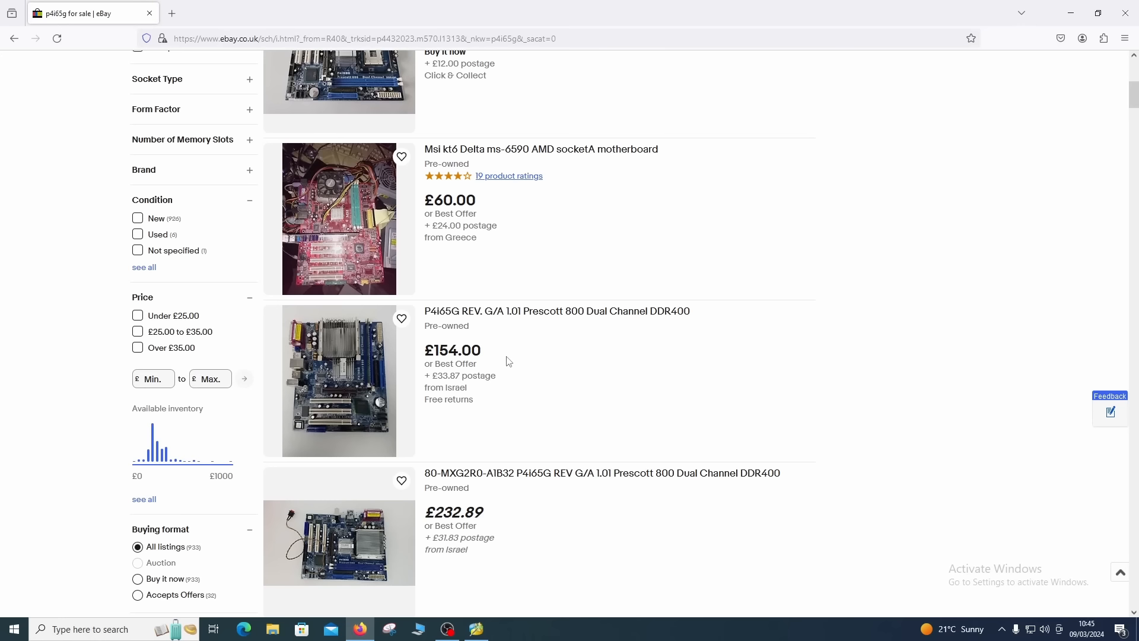
mouse_move(498, 366)
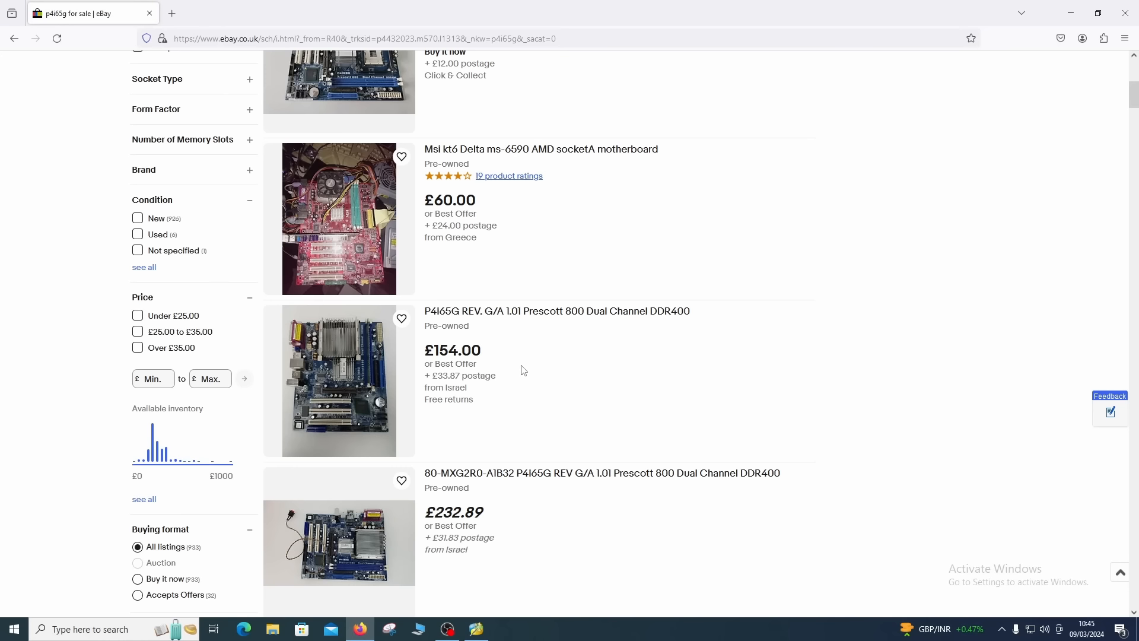
mouse_move(536, 515)
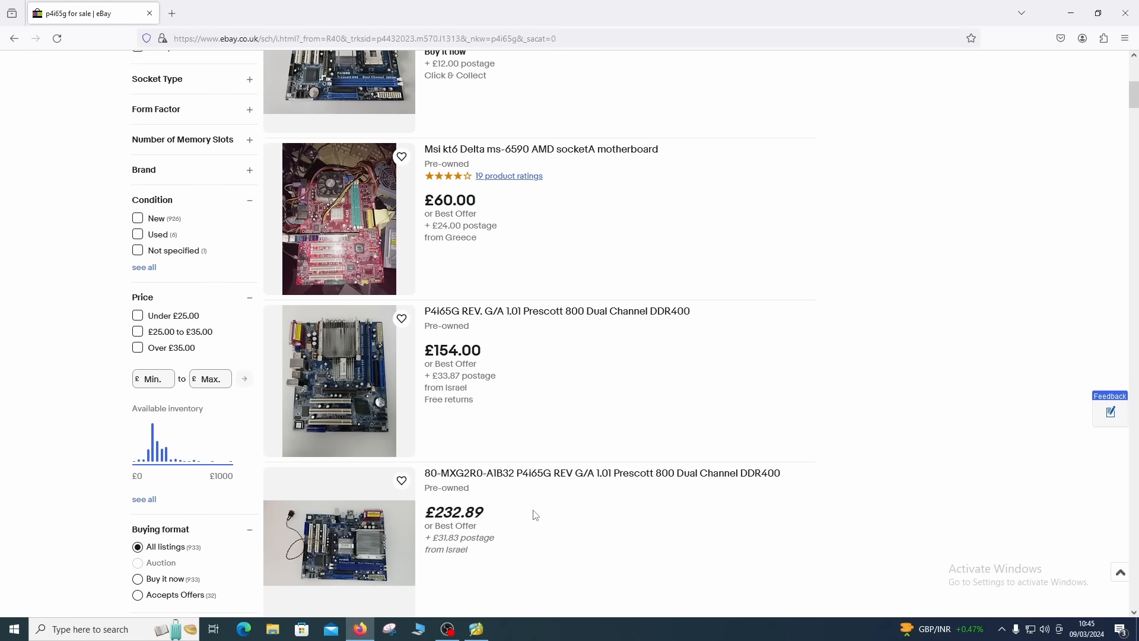
scroll(down, 3)
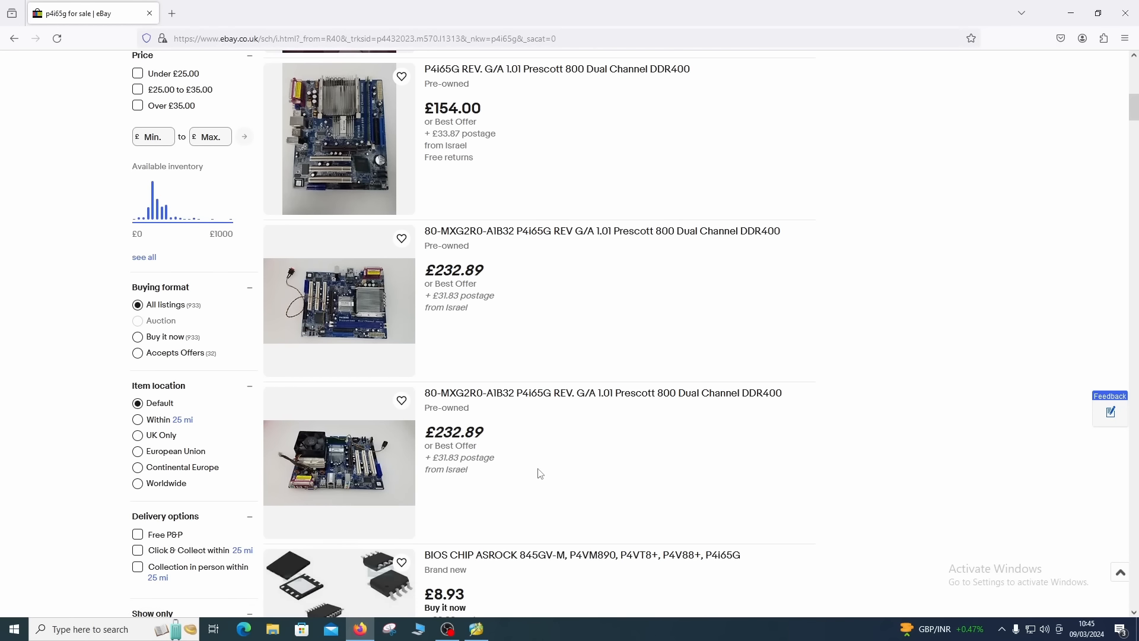
scroll(down, 3)
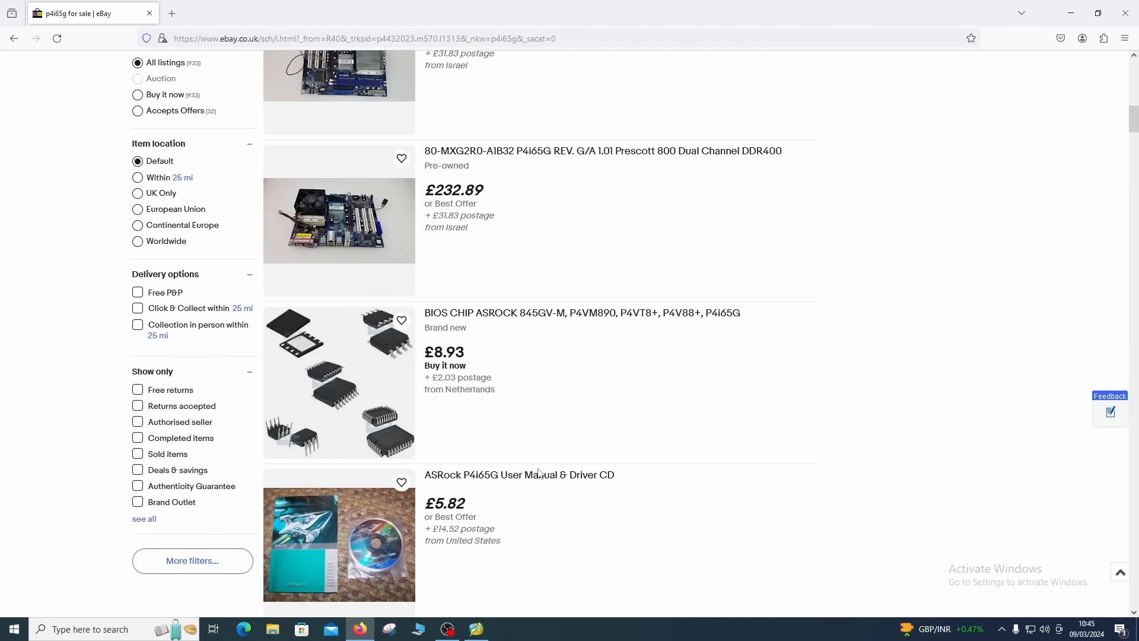
scroll(down, 3)
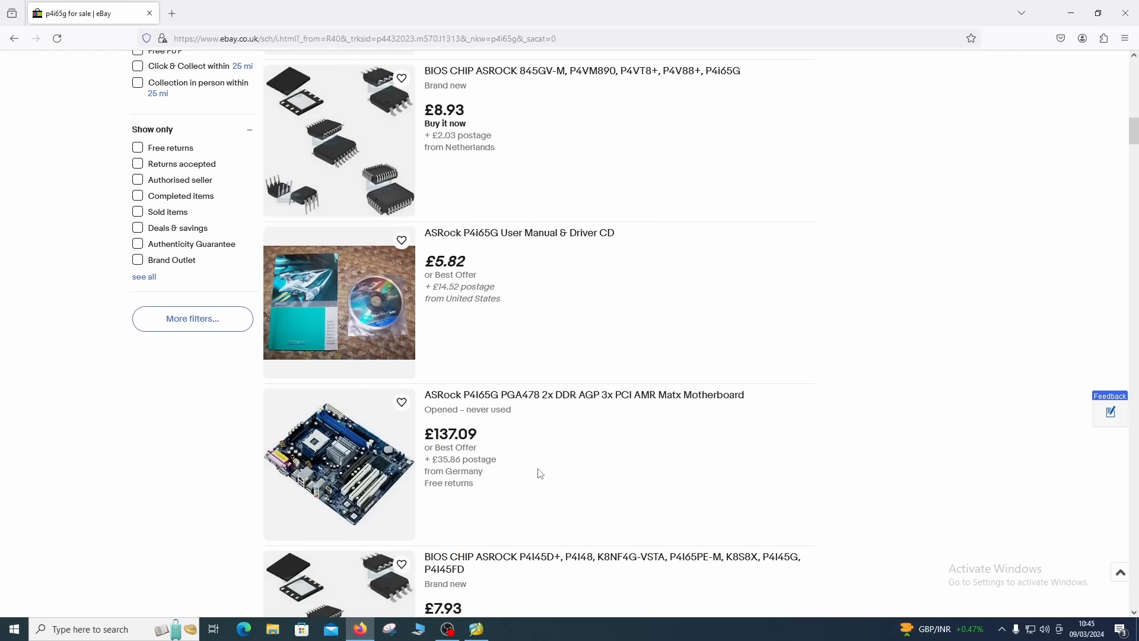
scroll(up, 3)
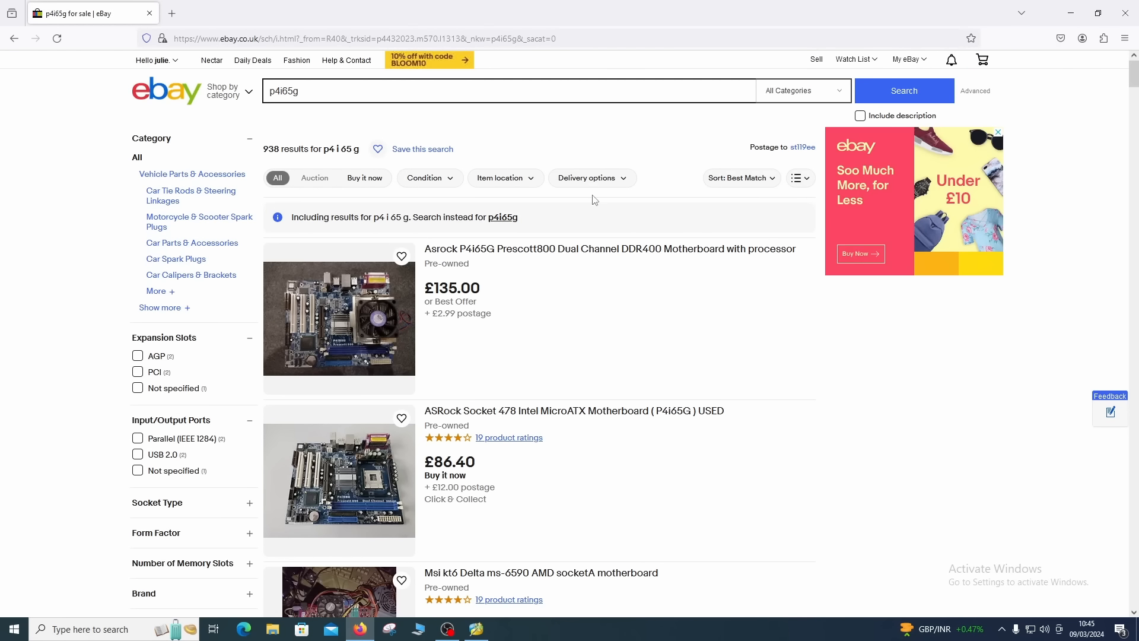
mouse_move(974, 90)
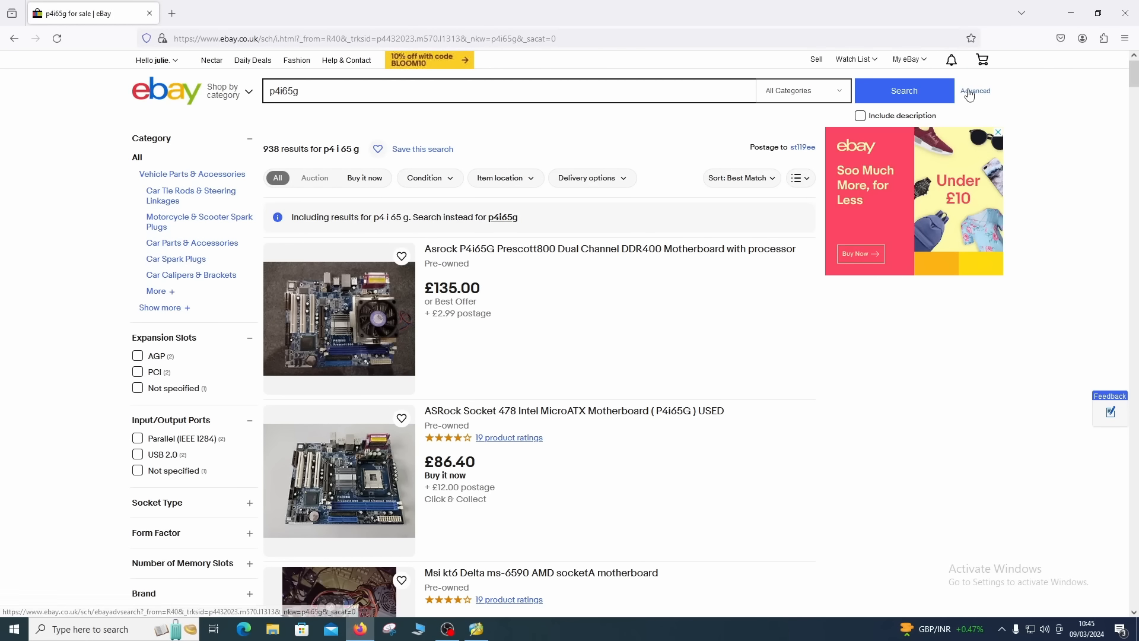
Rerun the p4i65g search through Advanced search, limited to sold, completed listings.
click(974, 92)
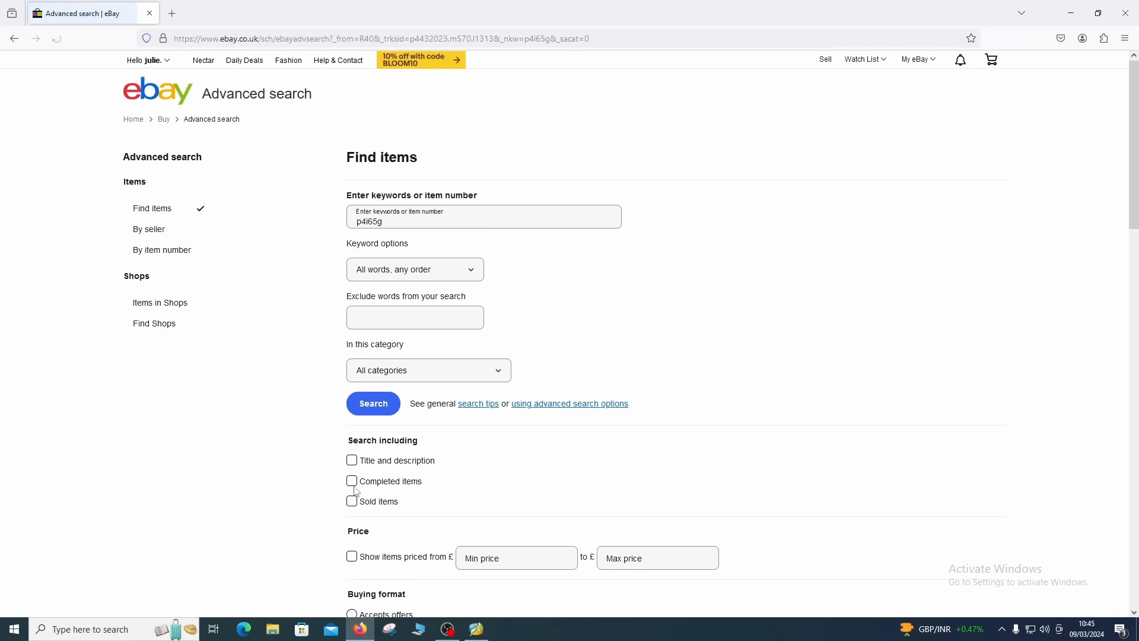
click(352, 481)
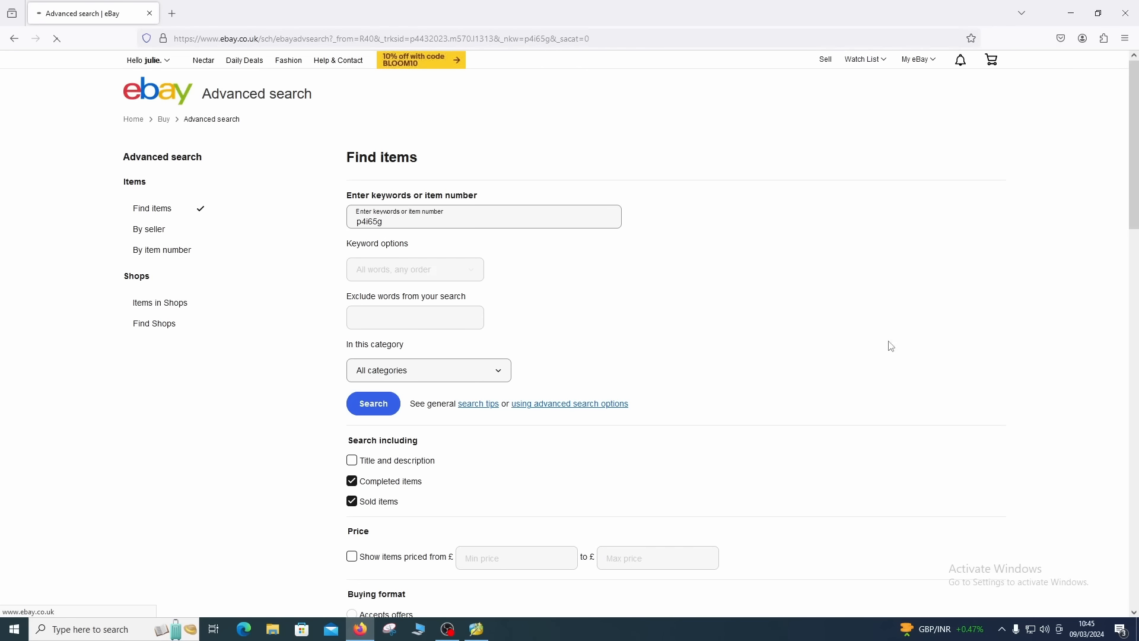
click(373, 404)
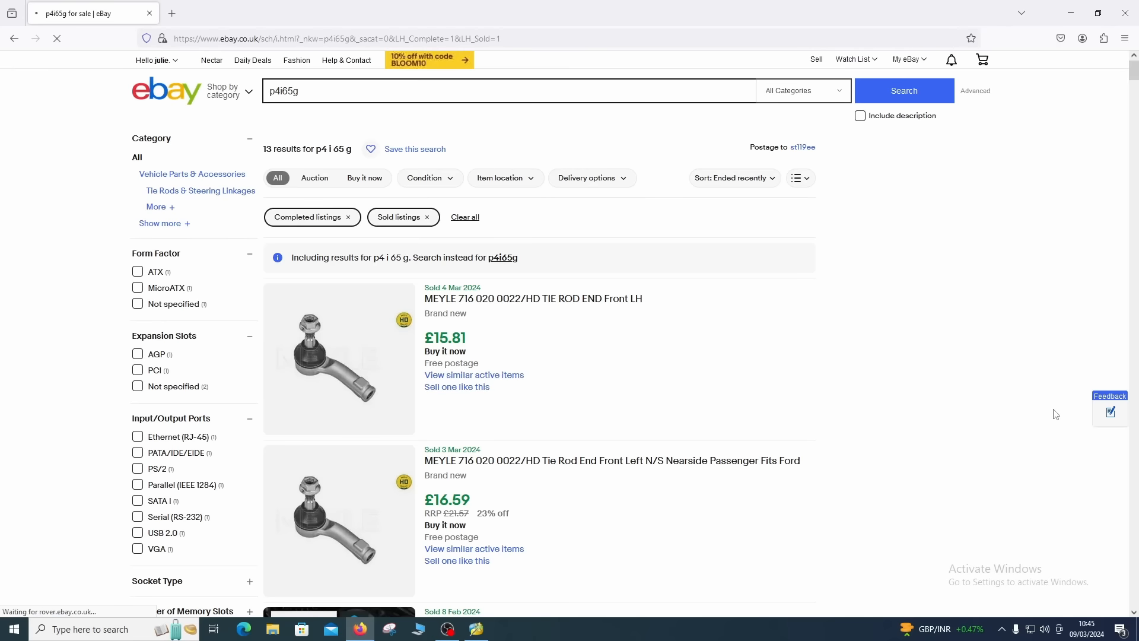
scroll(down, 3)
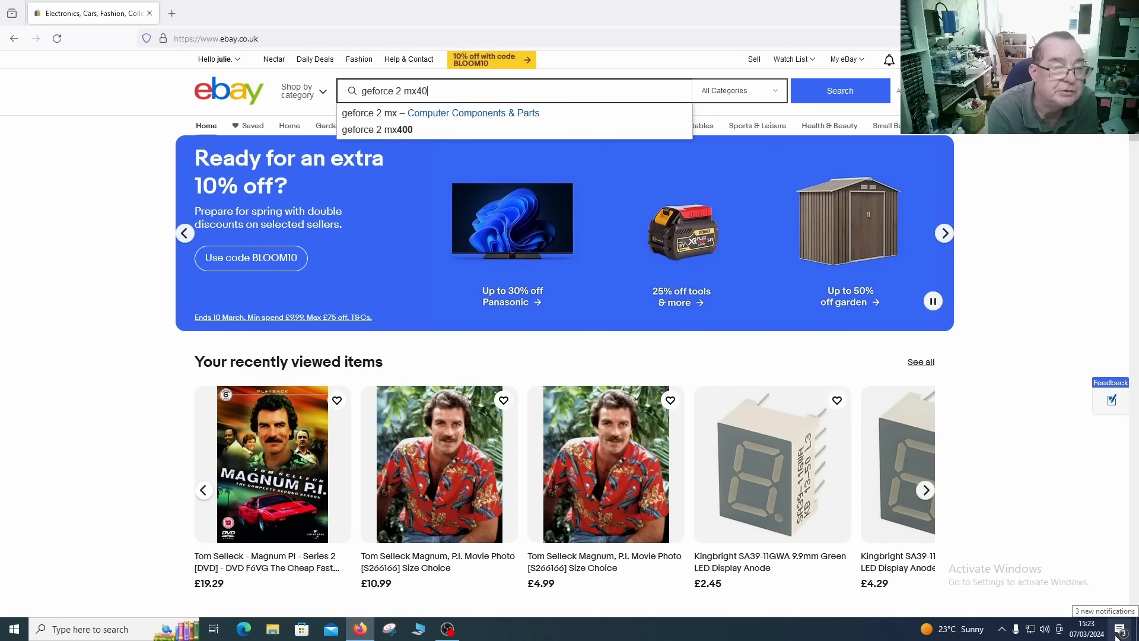
Filter the 'geforce 2 mx400 64mb' results to Graphics/Video Cards, leaving 66 listings.
click(376, 130)
text(0 64mb)
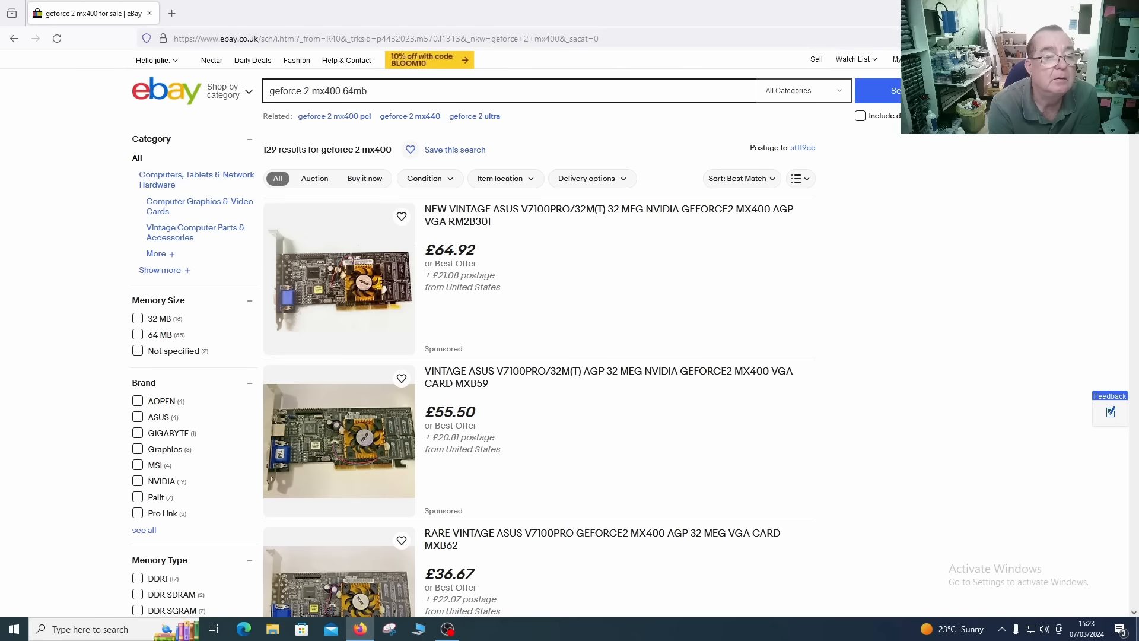
click(896, 90)
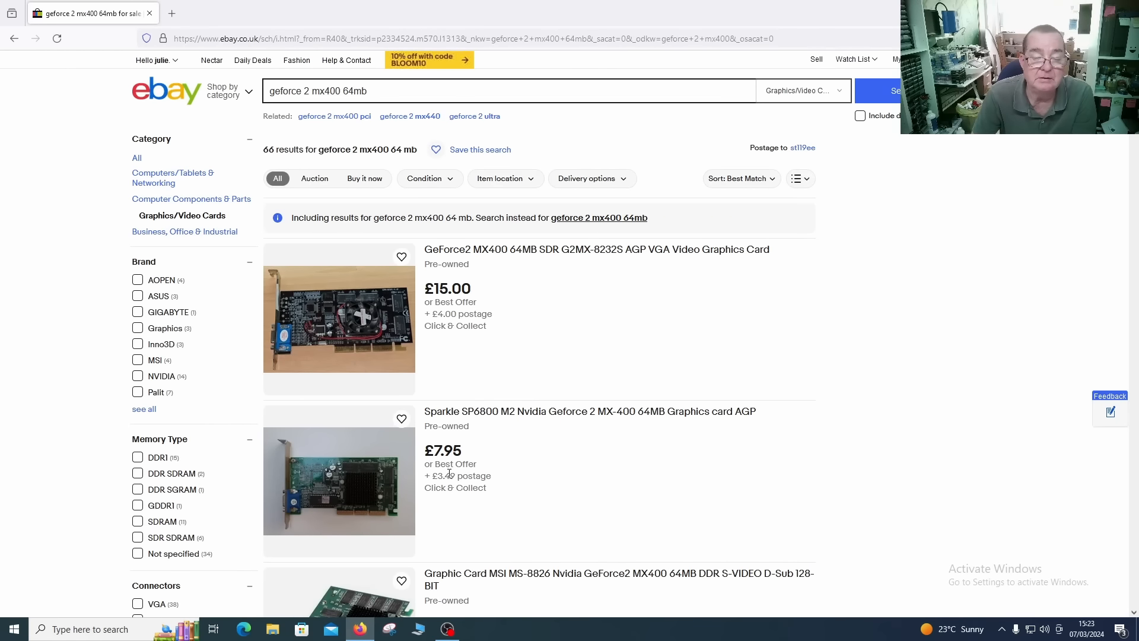
scroll(down, 3)
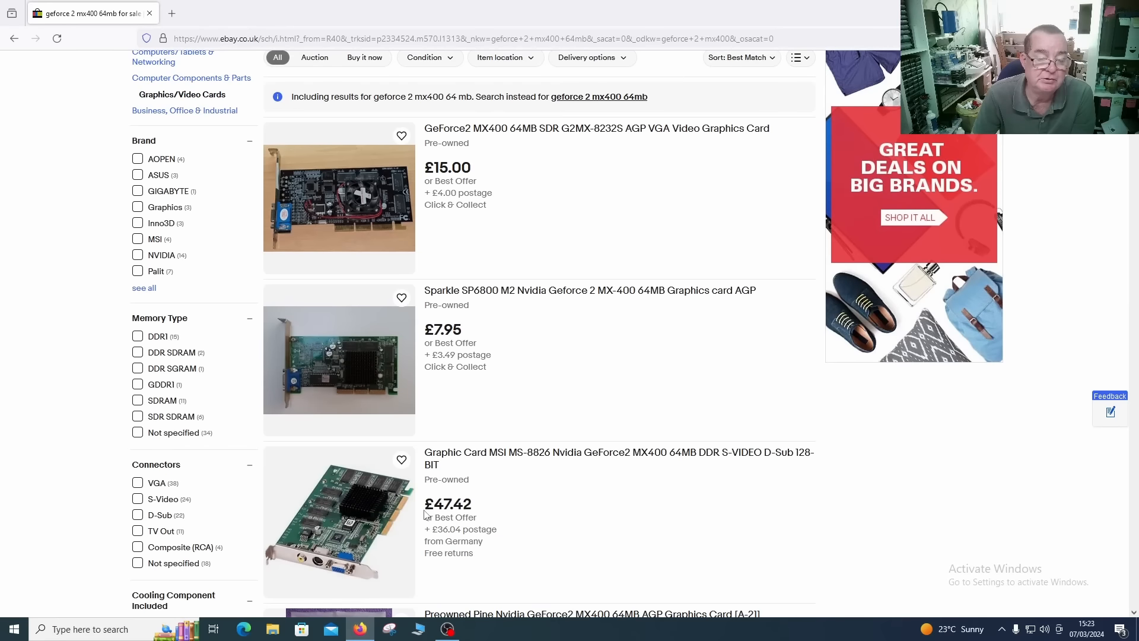
mouse_move(500, 371)
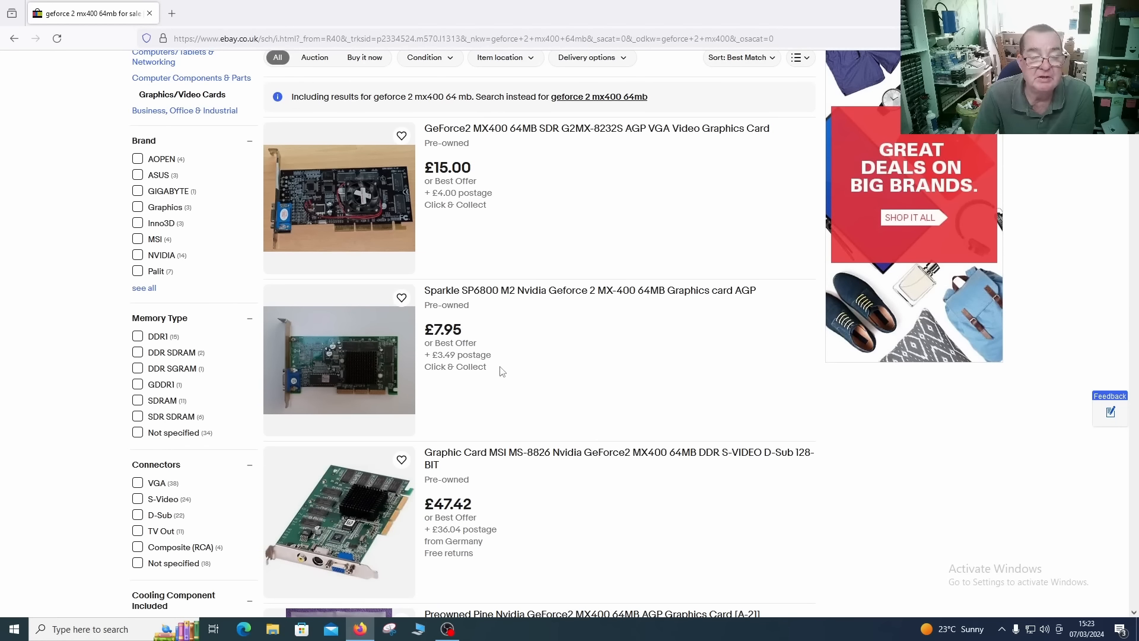
scroll(up, 3)
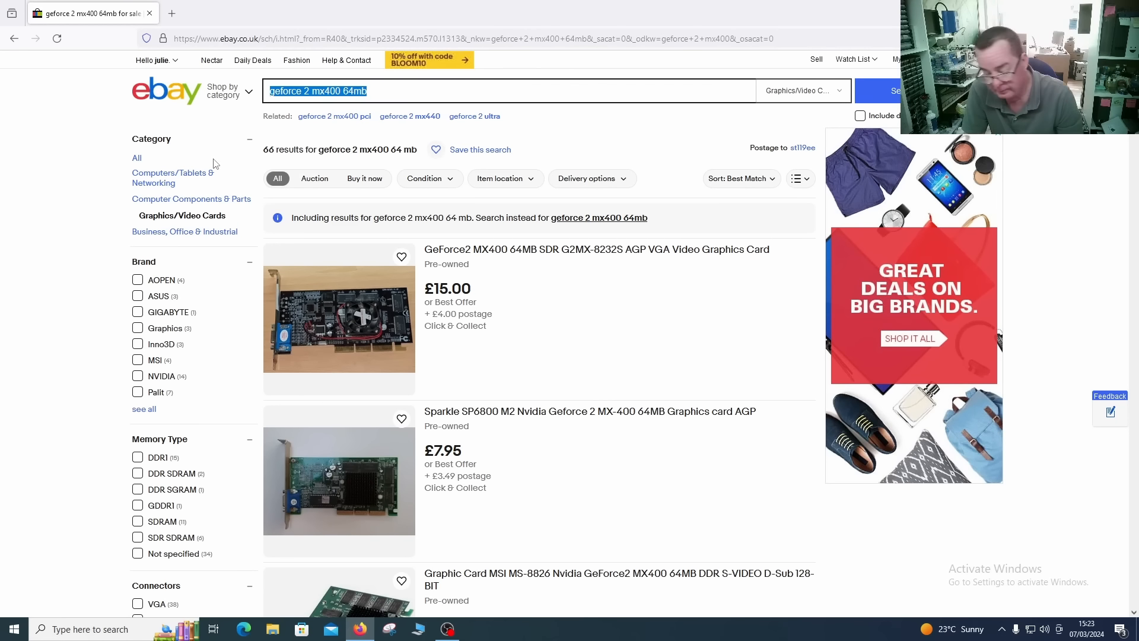
Search eBay for 'kt3 ultra'.
text(k)
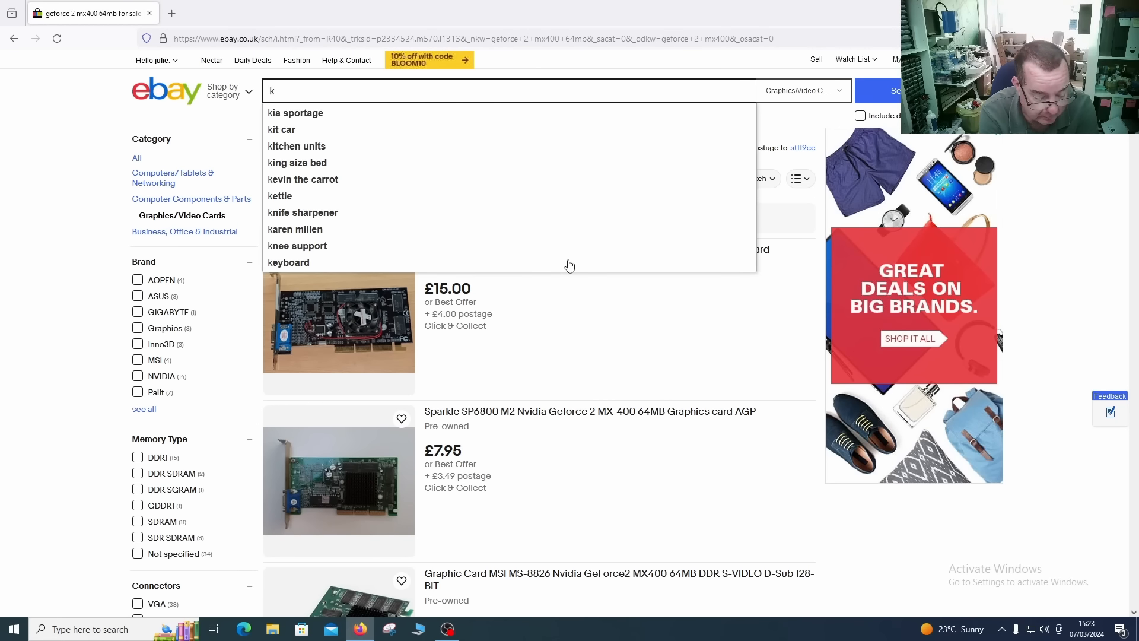
text(t3 ultr)
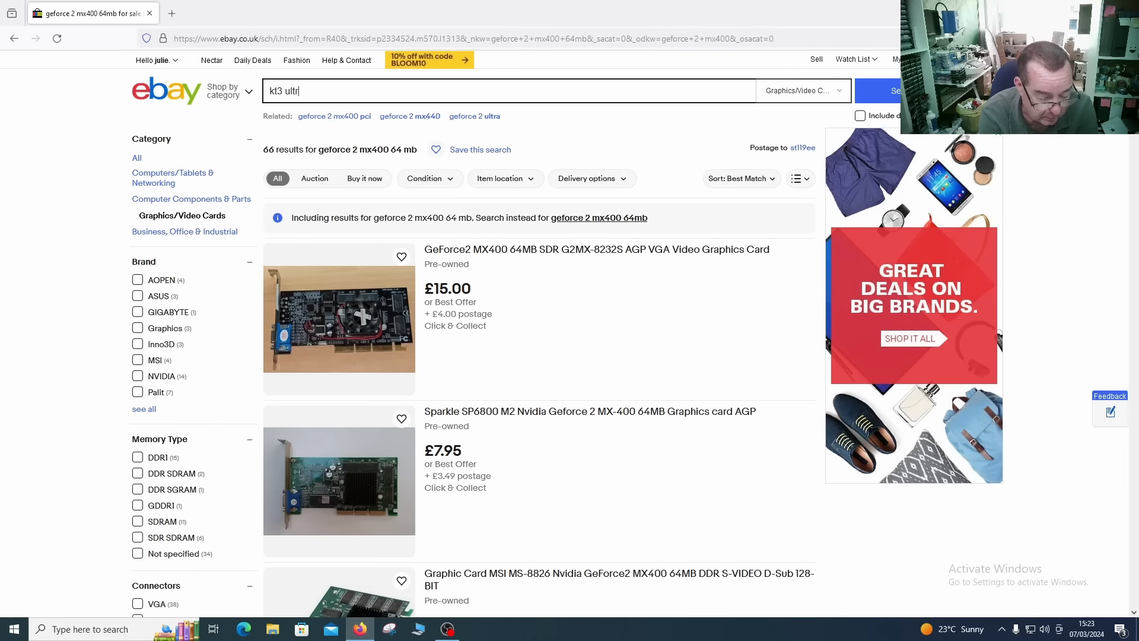
text(a)
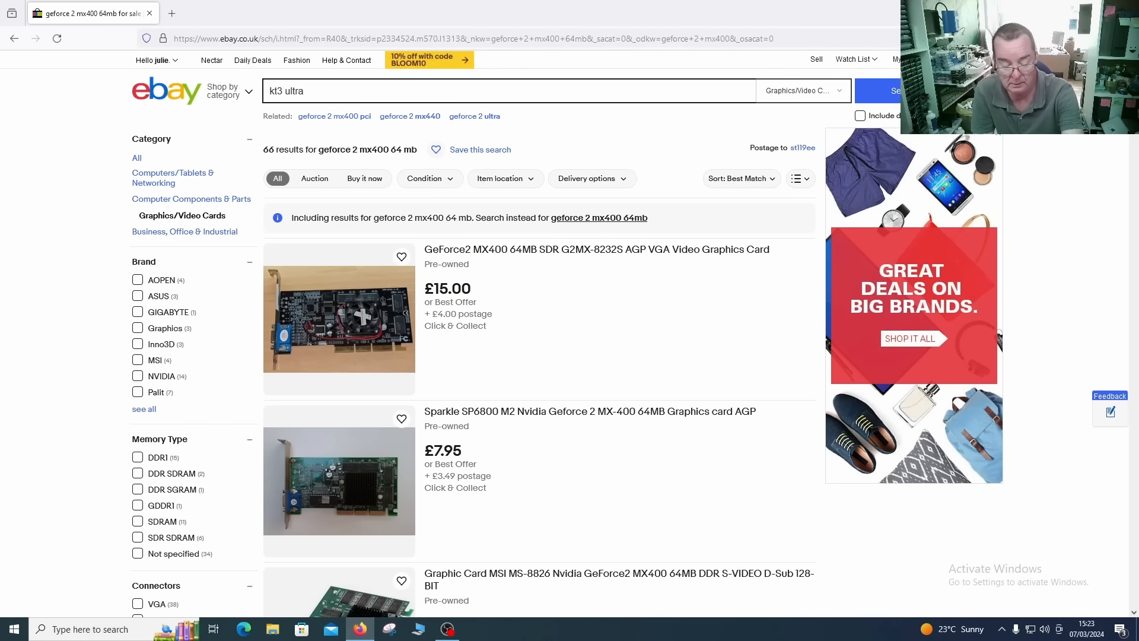
click(897, 90)
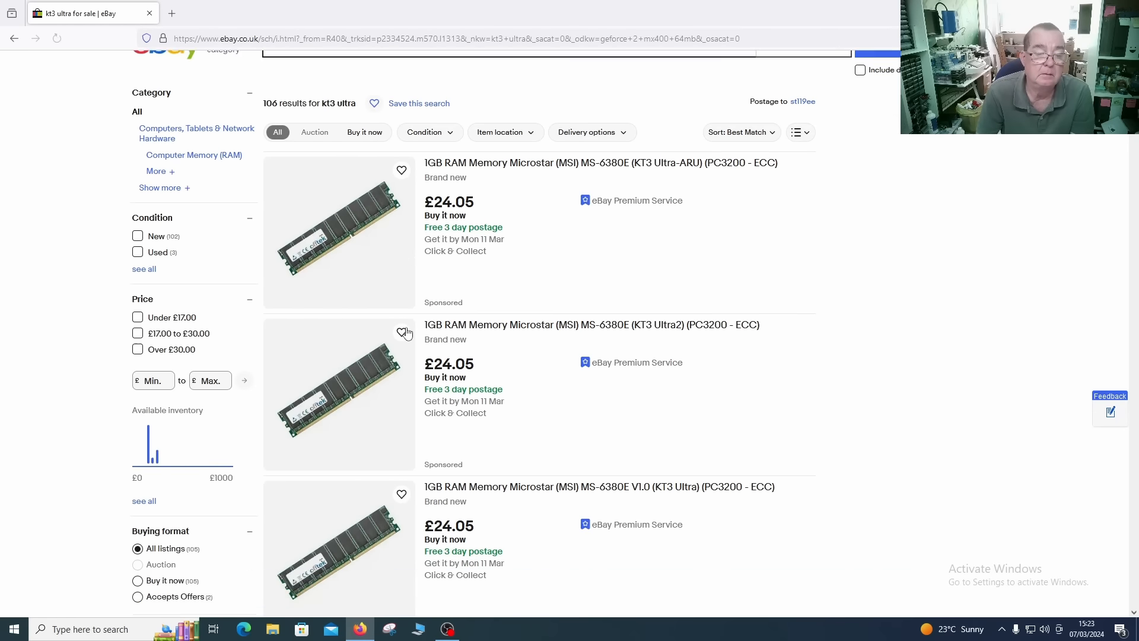
Scroll through the 106 'kt3 ultra' search results.
scroll(down, 3)
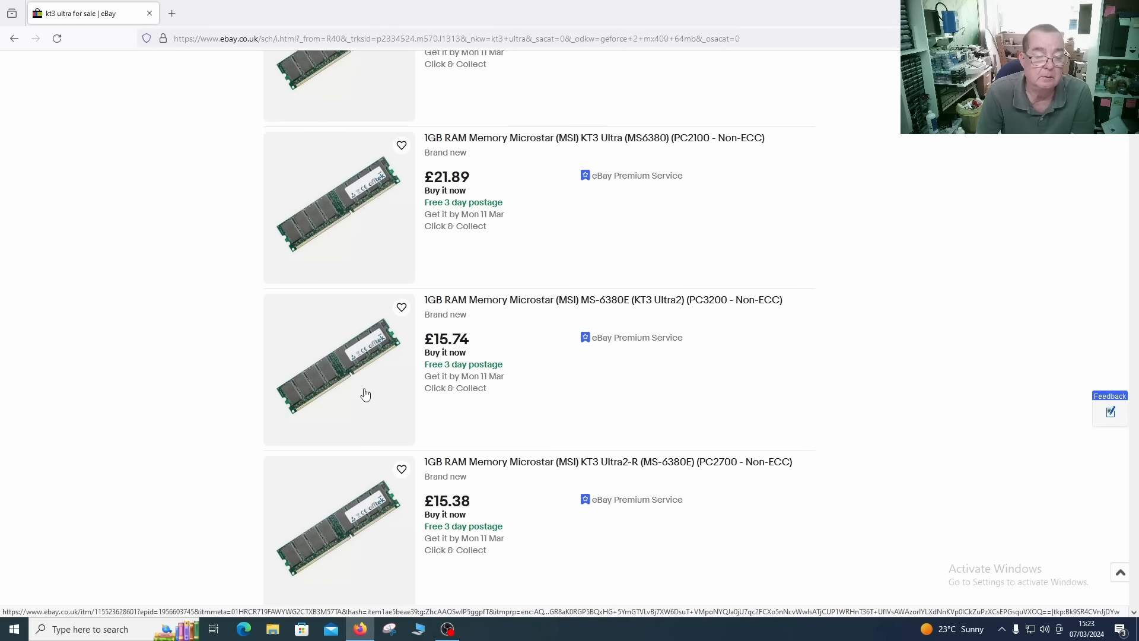
scroll(down, 3)
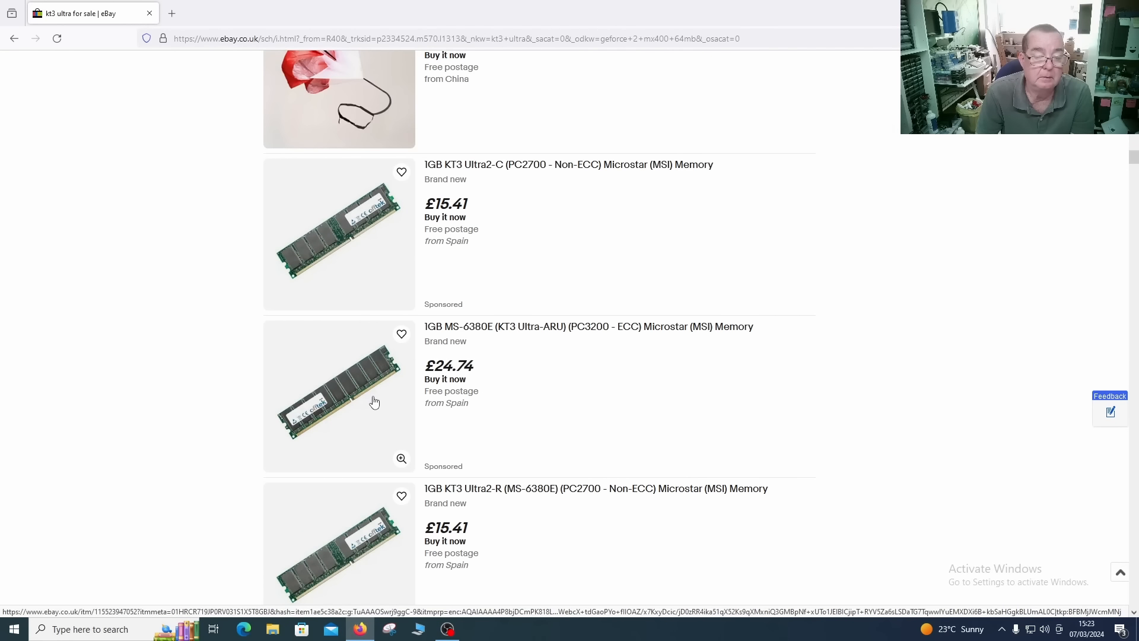
scroll(down, 3)
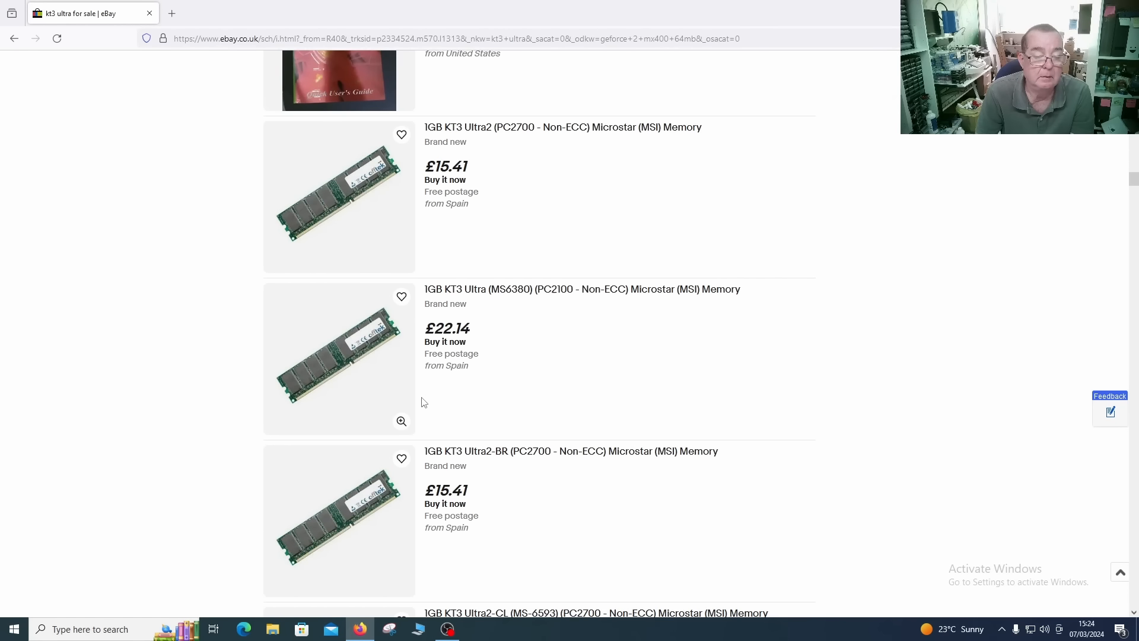
scroll(up, 3)
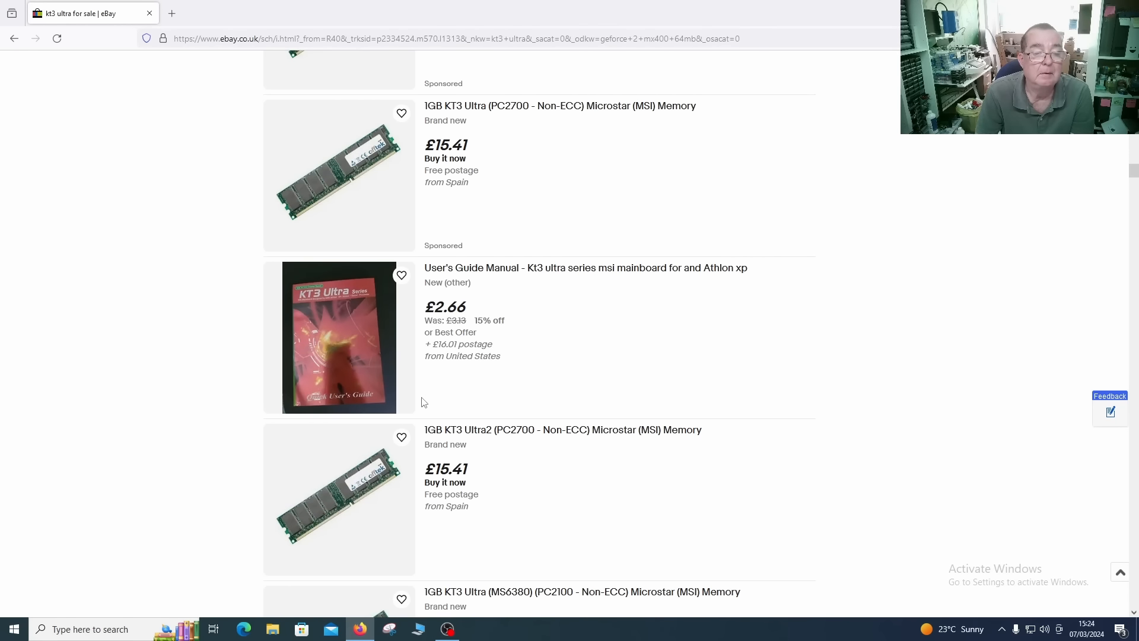
scroll(down, 3)
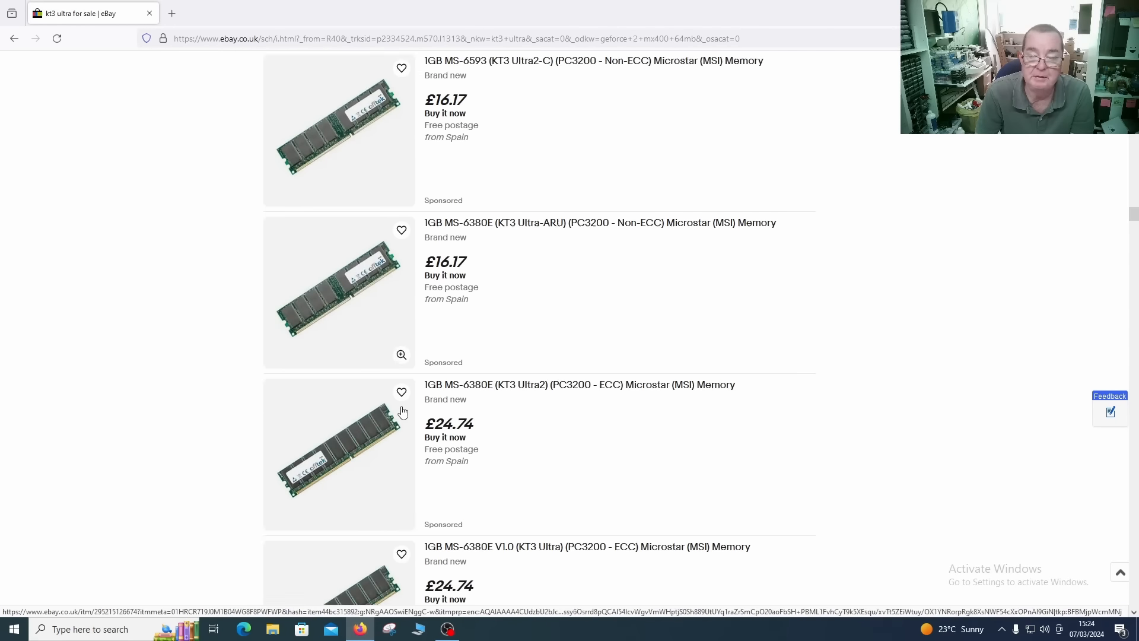
scroll(down, 3)
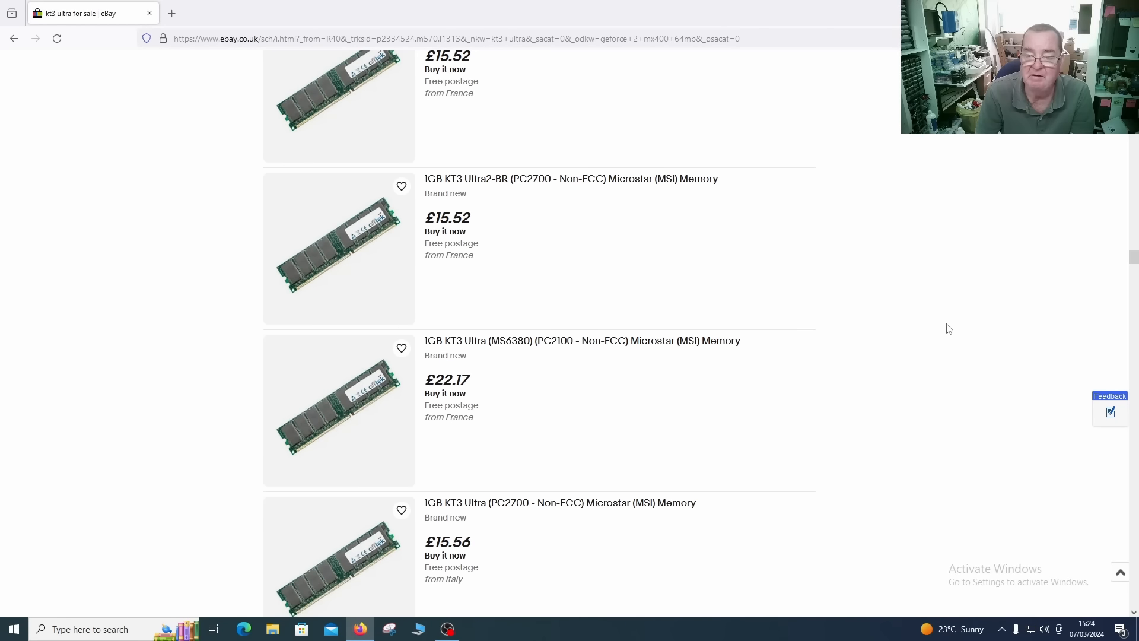
scroll(down, 3)
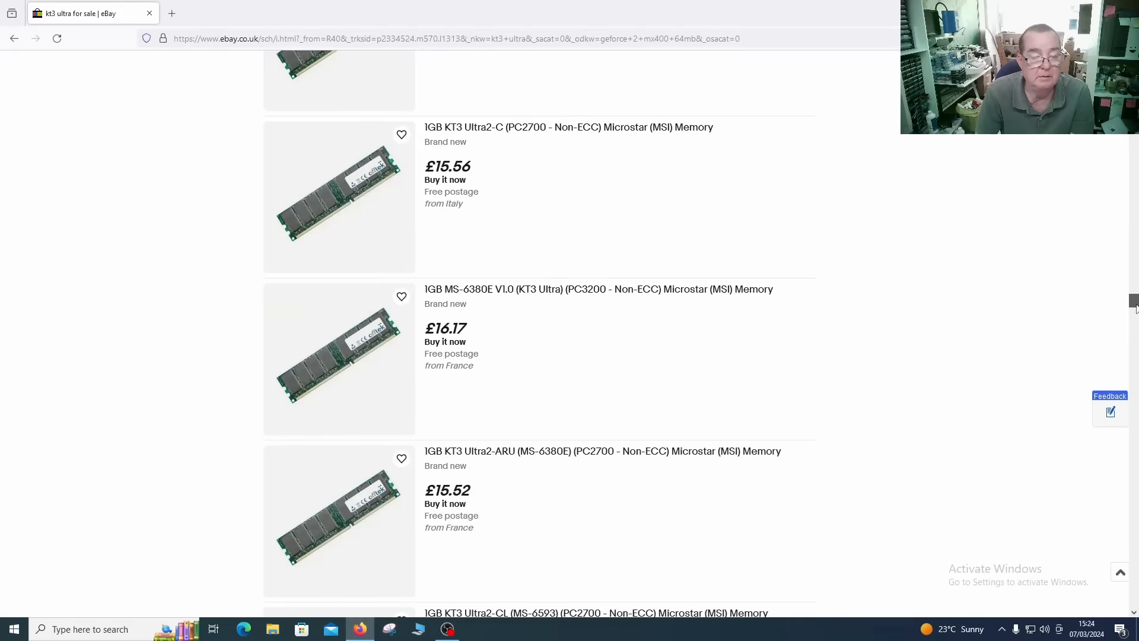
scroll(down, 3)
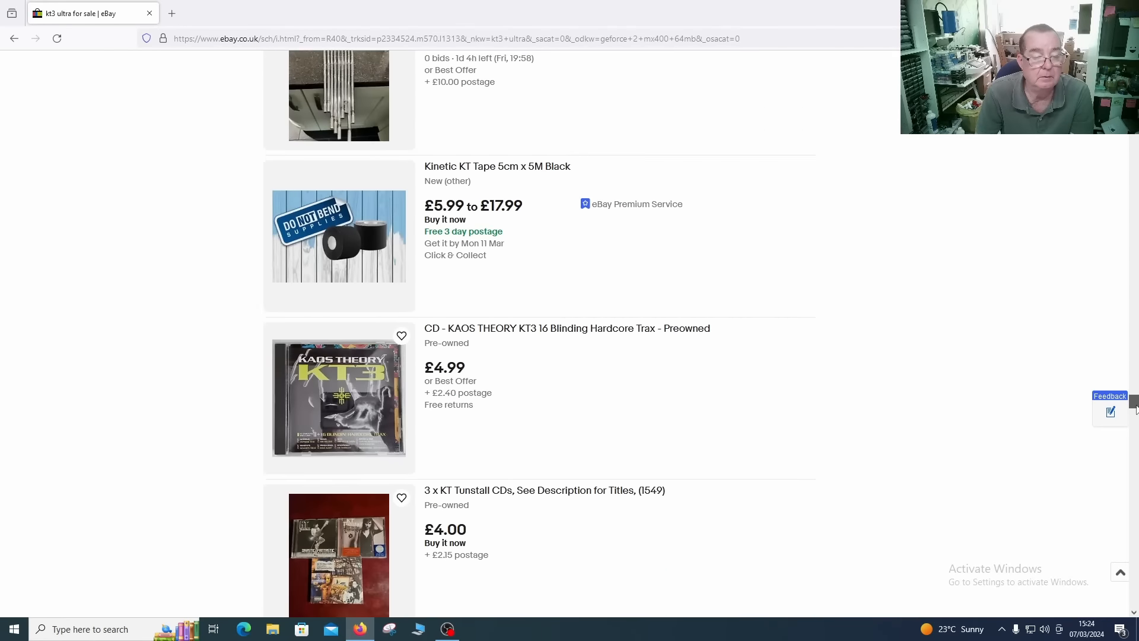
scroll(up, 3)
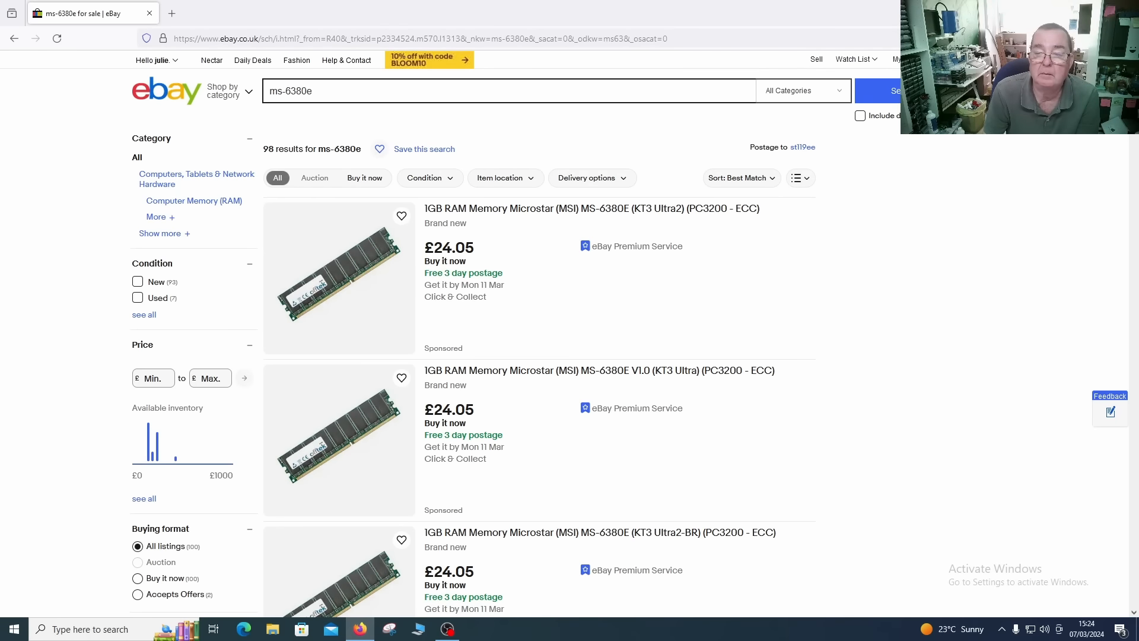
Limit the ms-6380e search to sold items, showing 3 sold motherboards.
scroll(down, 3)
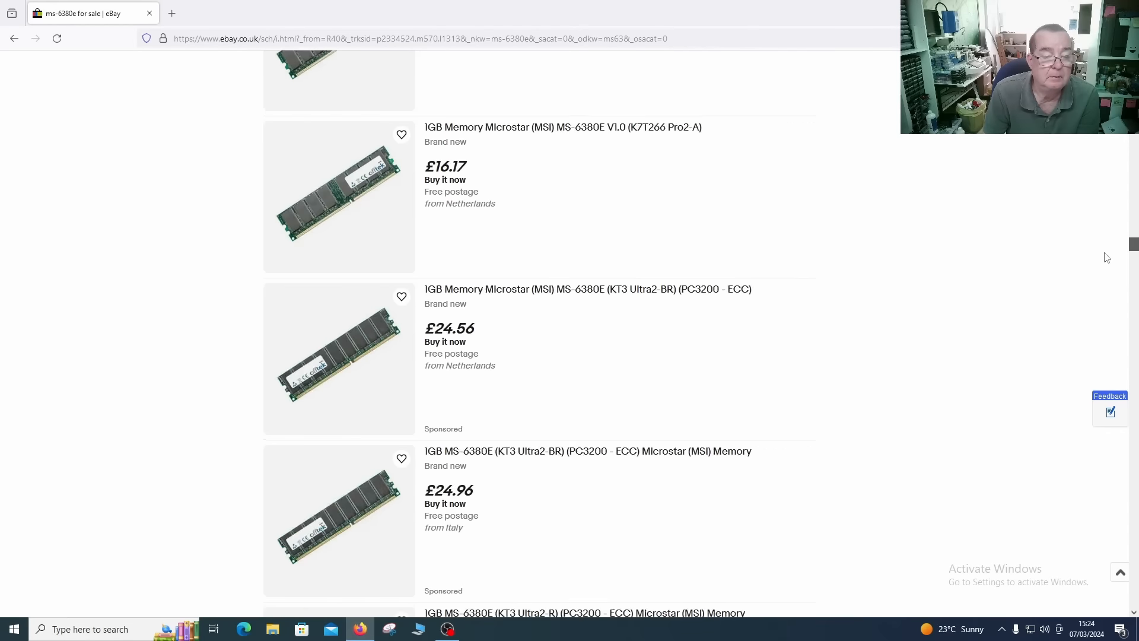
scroll(up, 3)
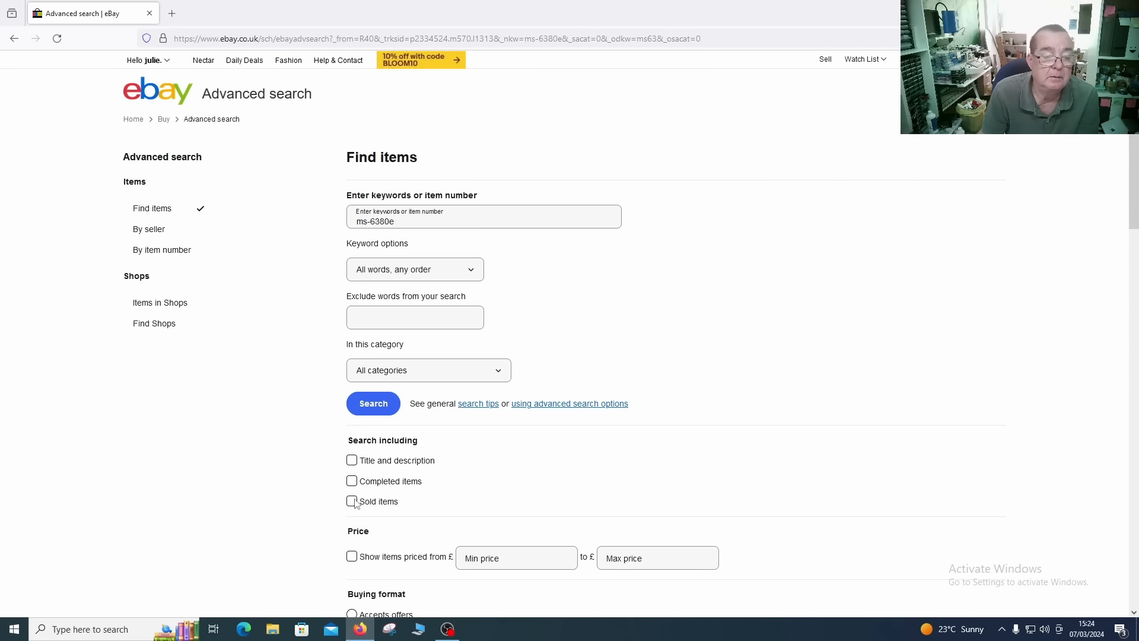
click(351, 501)
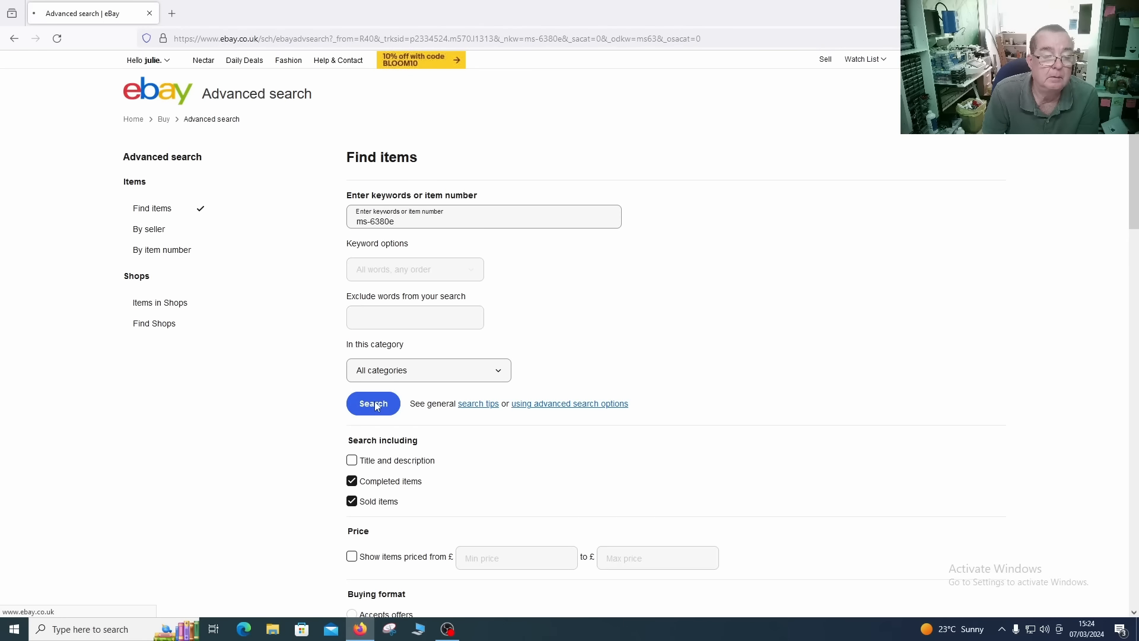
click(372, 404)
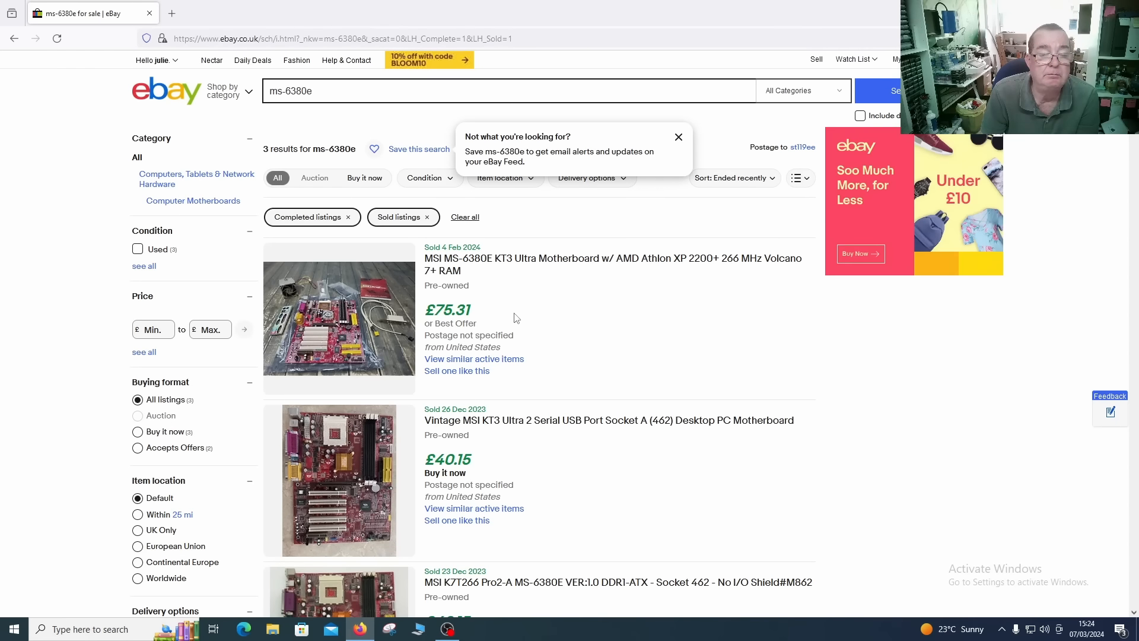
mouse_move(719, 275)
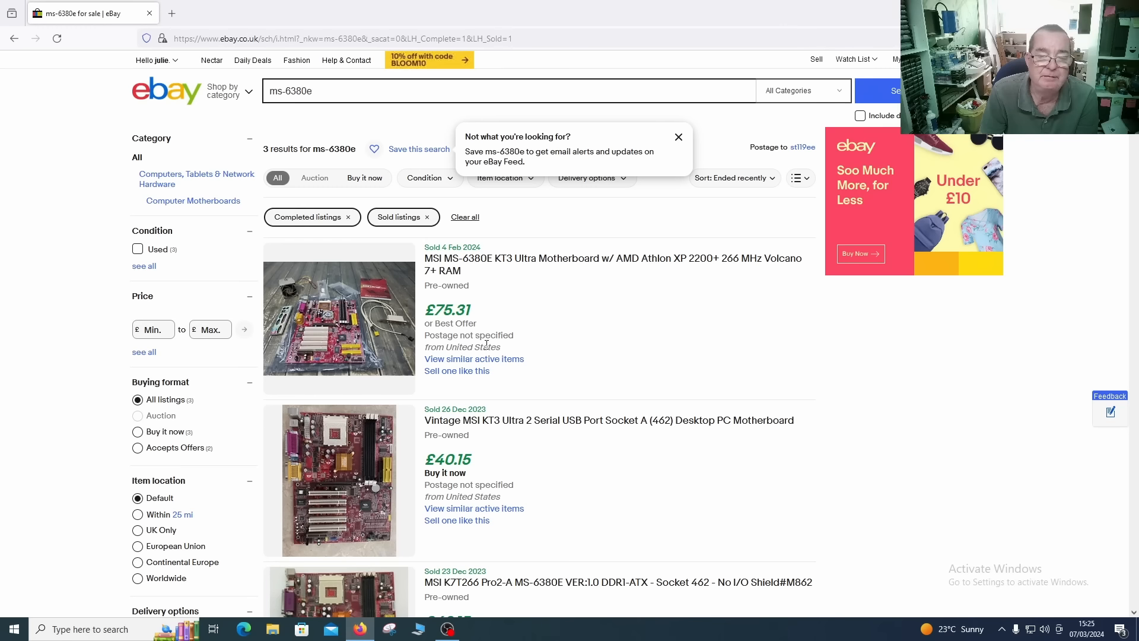
mouse_move(501, 315)
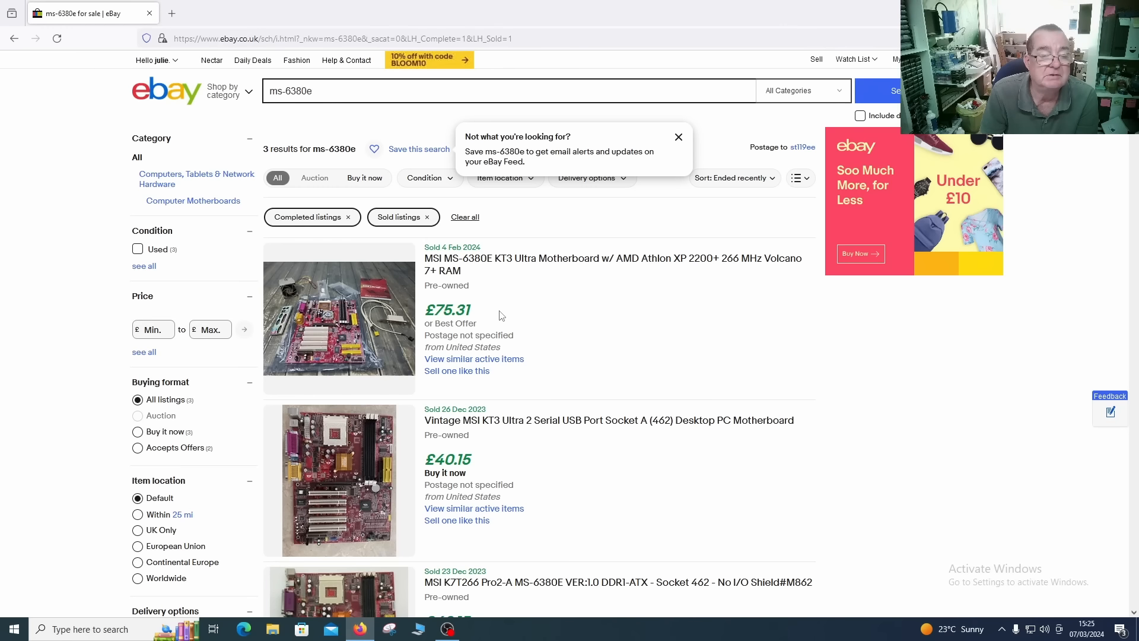
mouse_move(512, 263)
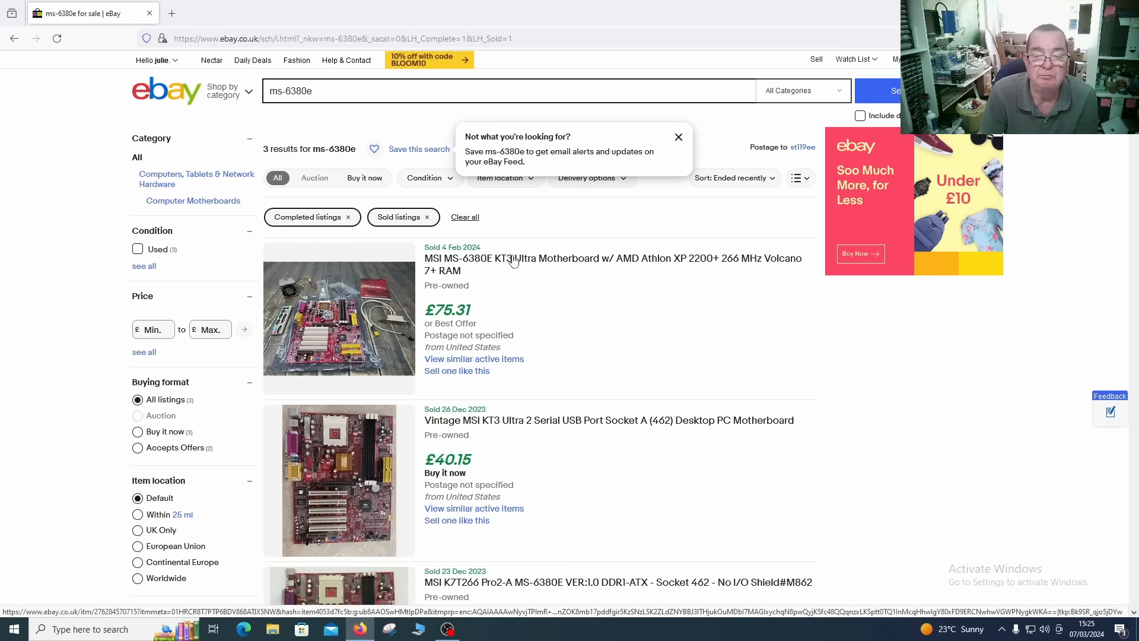
scroll(down, 3)
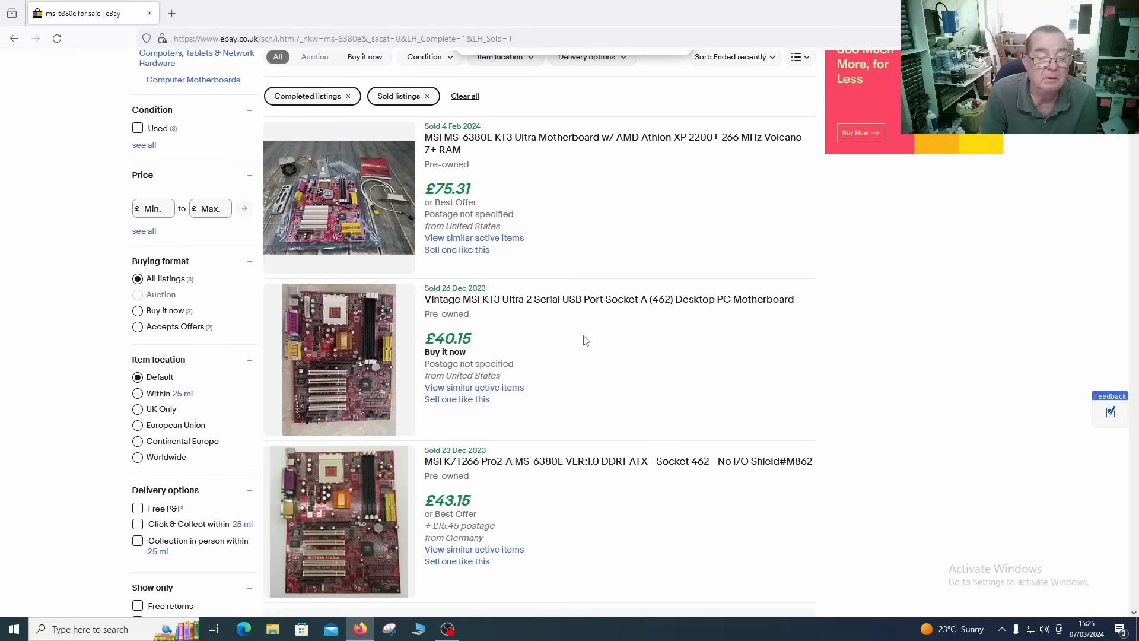
scroll(down, 3)
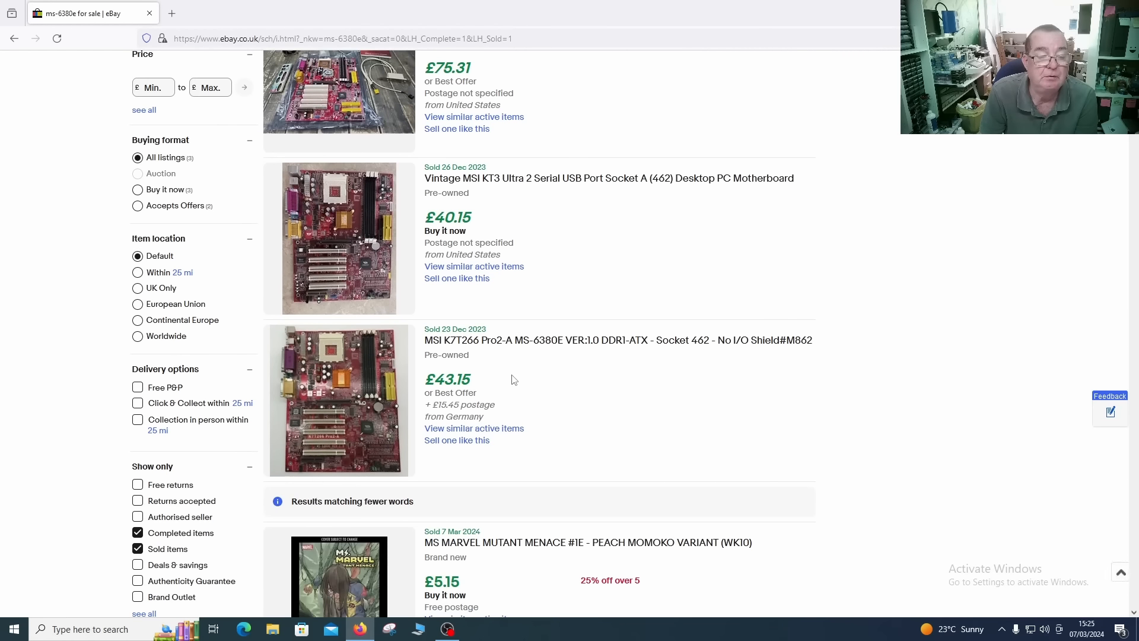
scroll(down, 3)
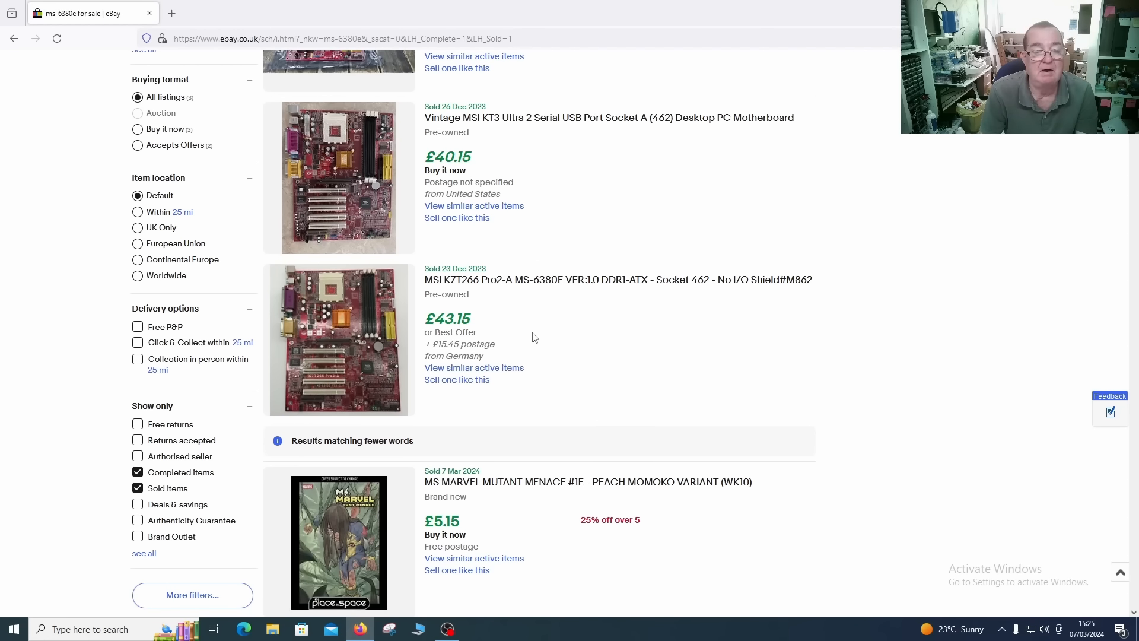
scroll(up, 3)
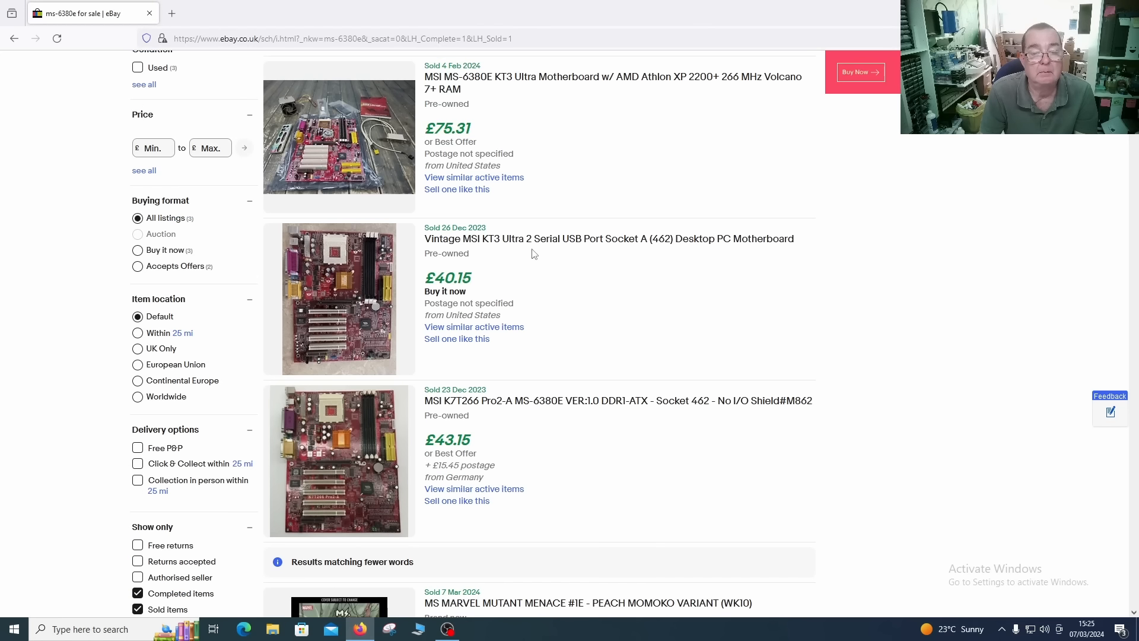
mouse_move(554, 232)
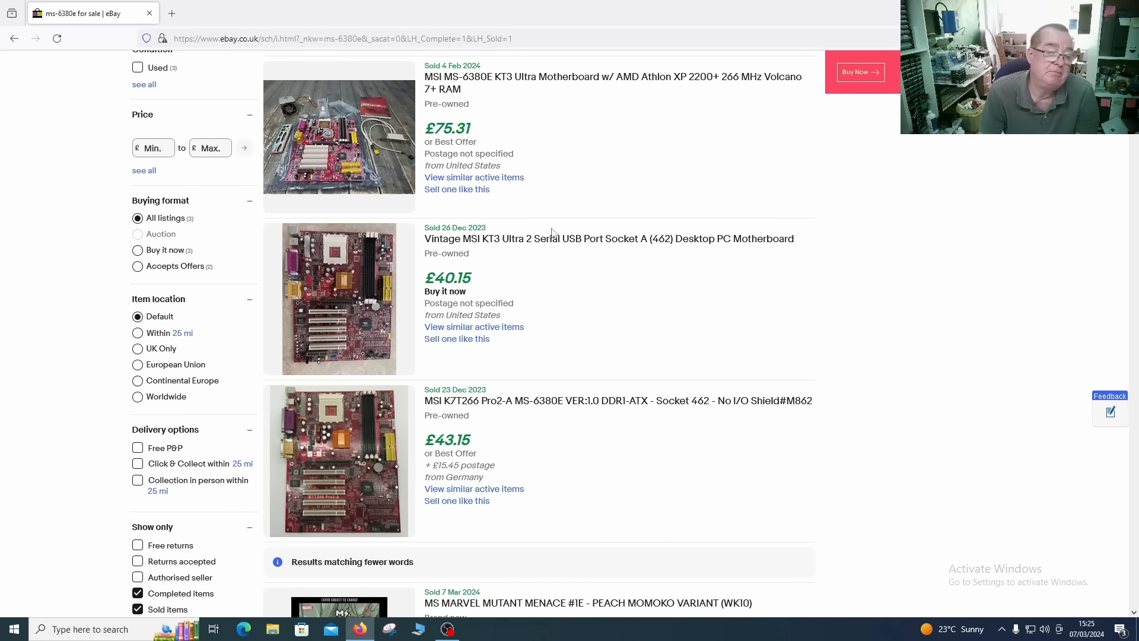
mouse_move(537, 312)
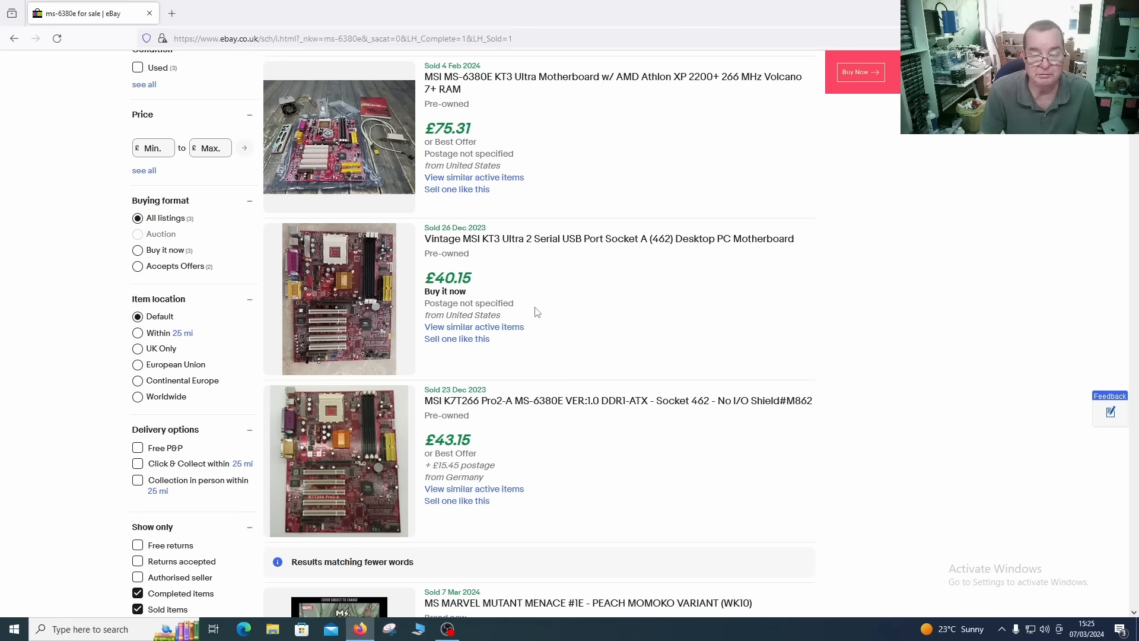
mouse_move(542, 297)
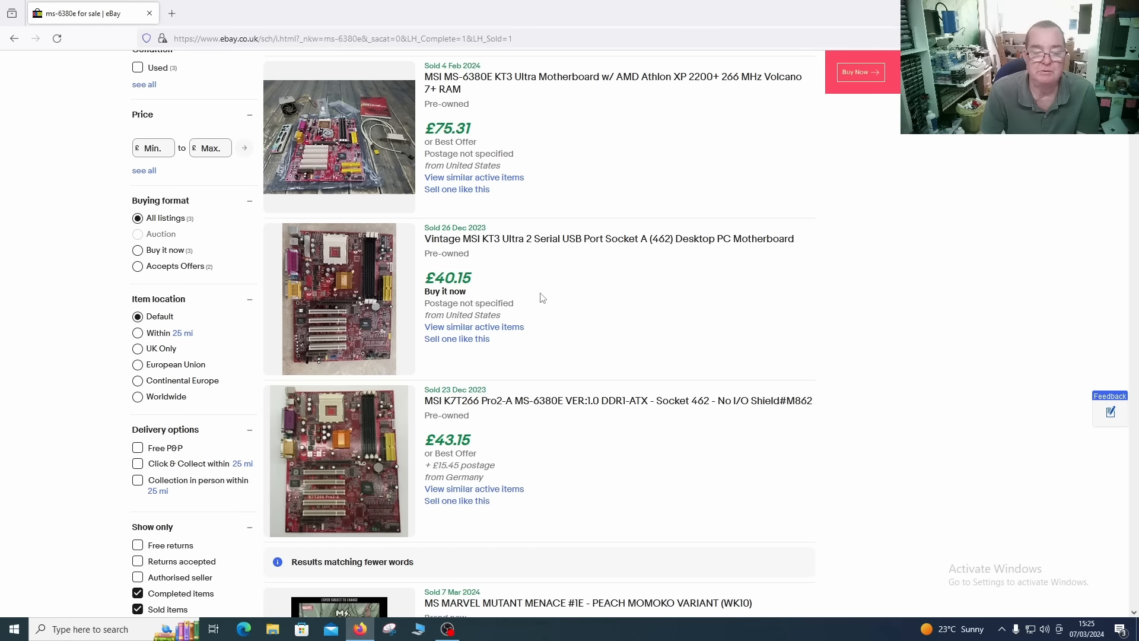